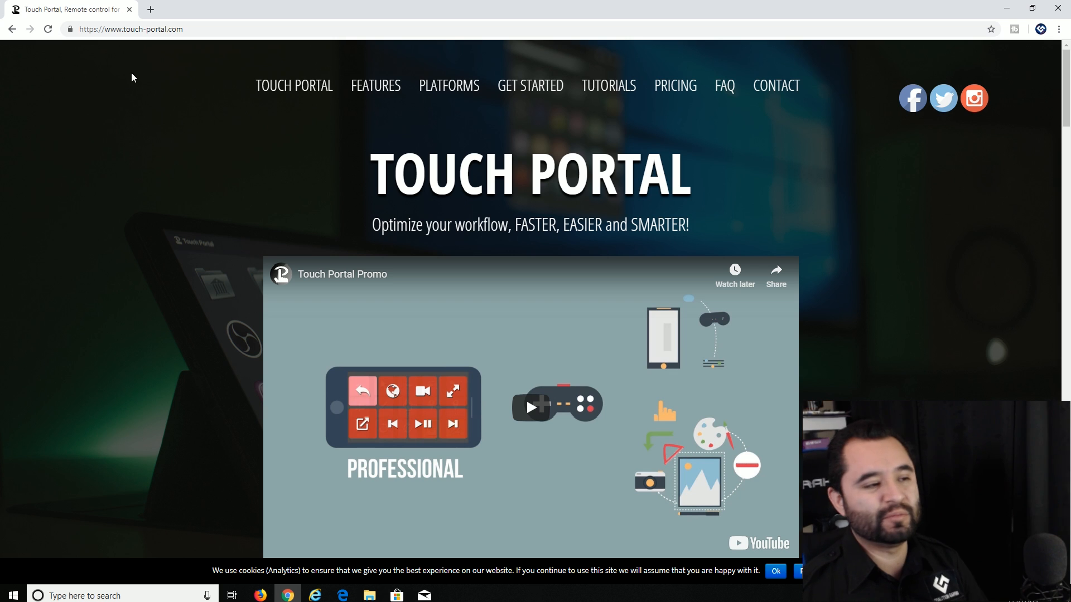
- Scroll touch-portal.com to Get Started and download the Windows setup file
scroll(down, 3)
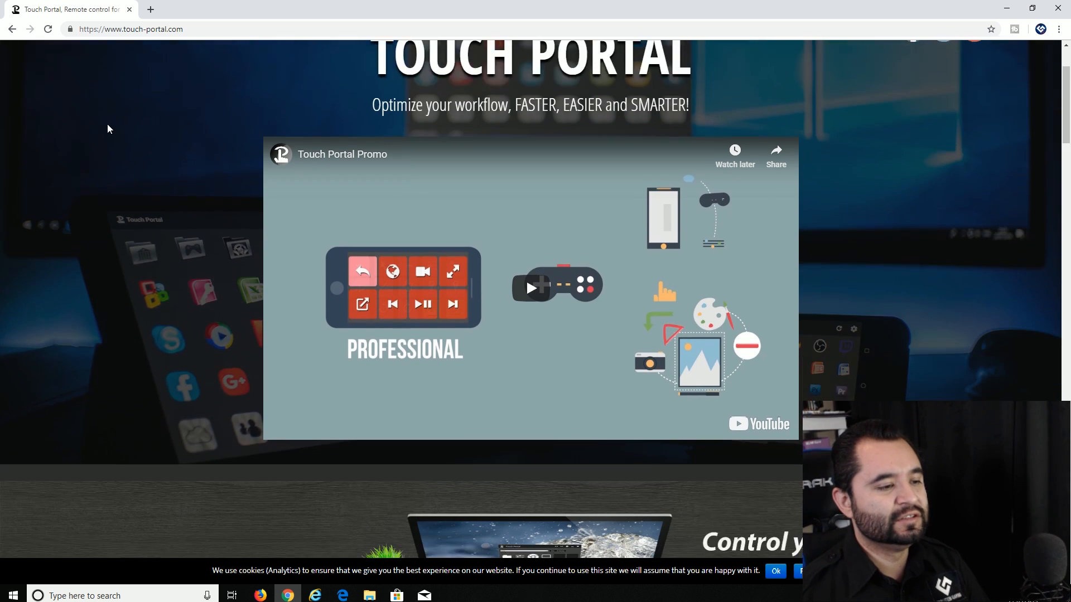
scroll(down, 3)
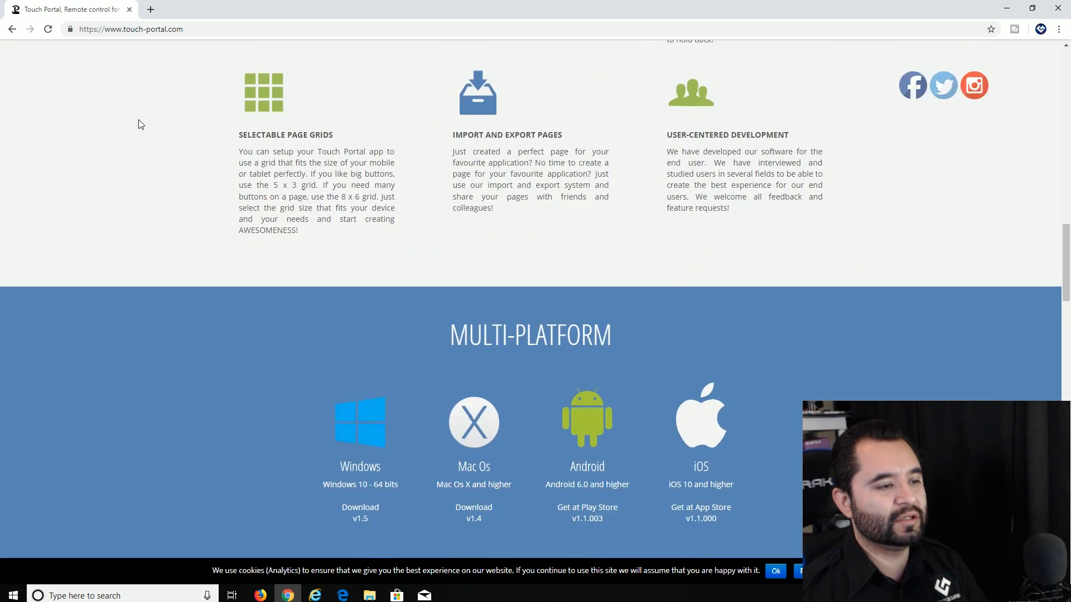
scroll(down, 3)
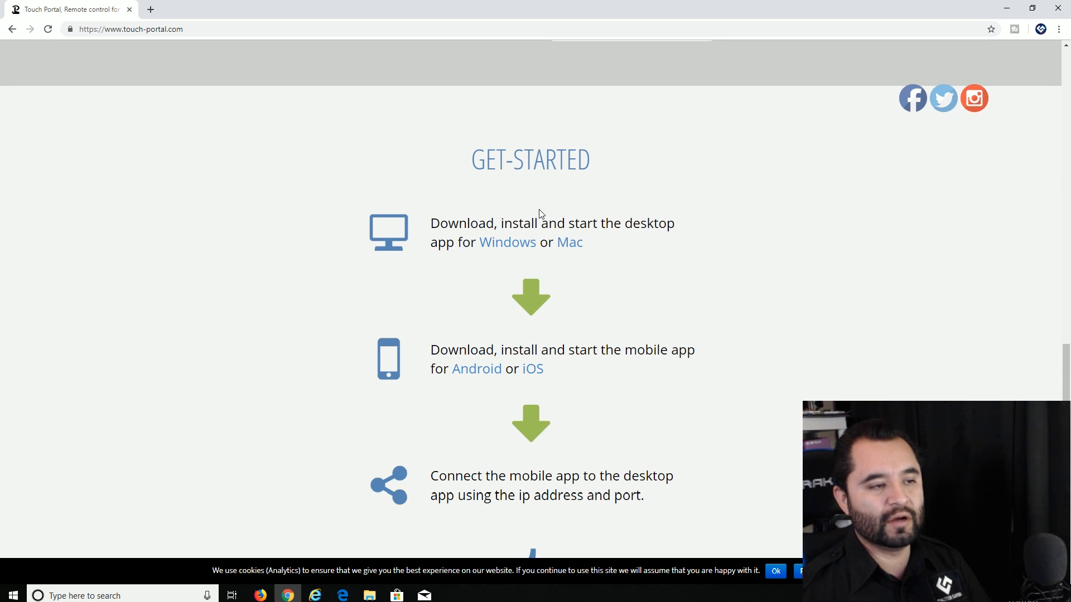
mouse_move(627, 264)
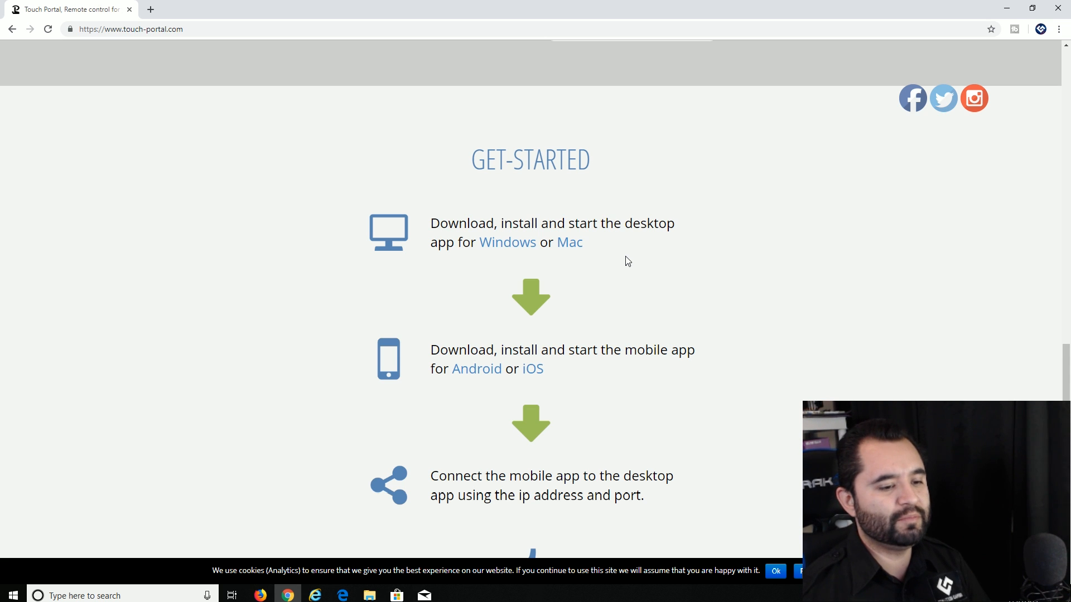
click(507, 241)
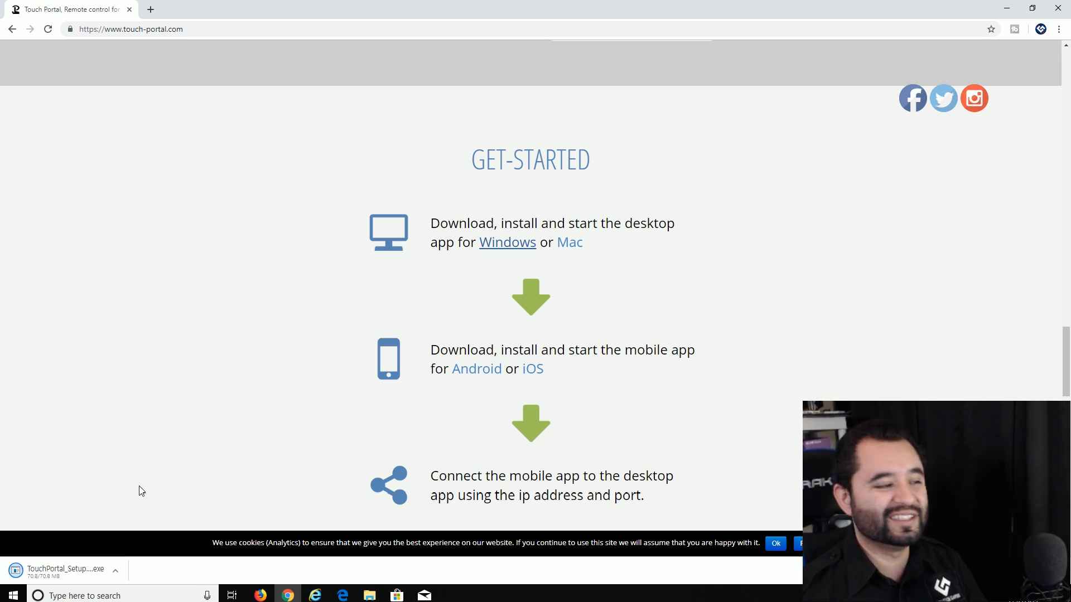
- Run the Touch Portal installer, accept the license and keep the default shortcuts folder
click(61, 569)
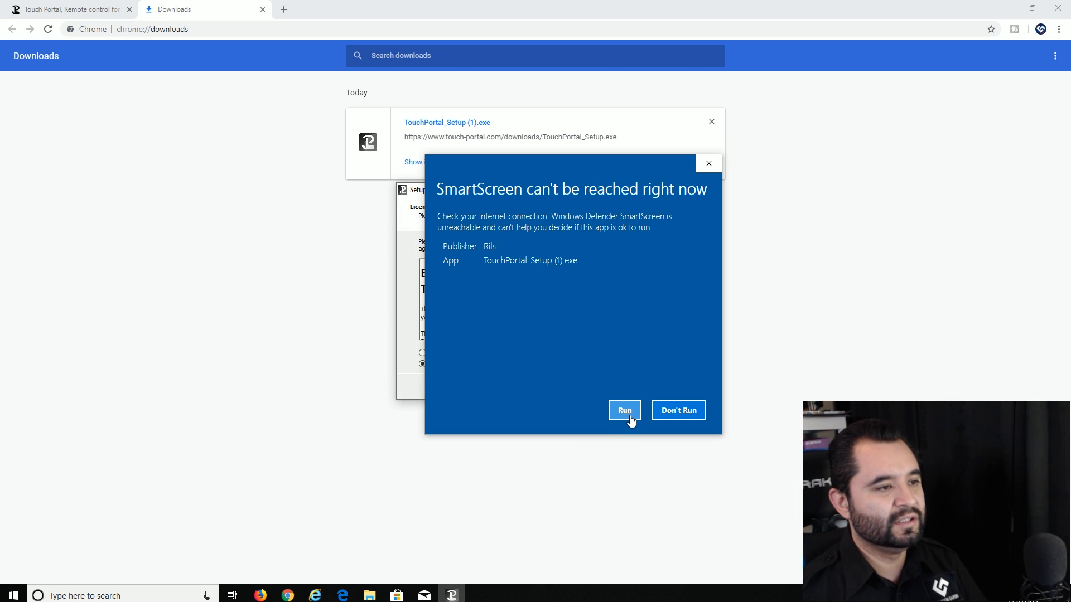
click(623, 411)
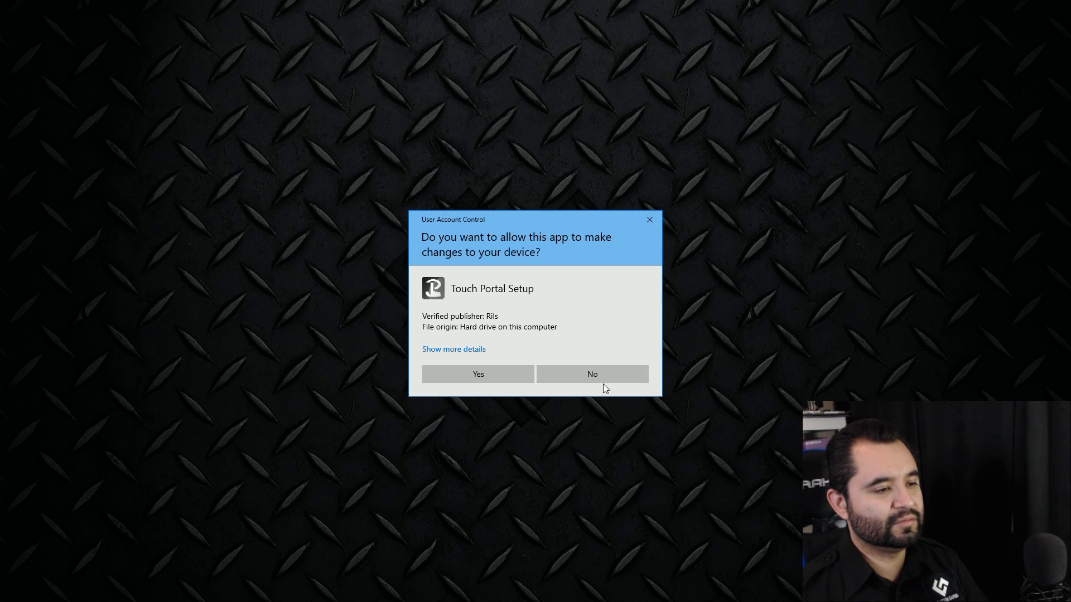
click(478, 374)
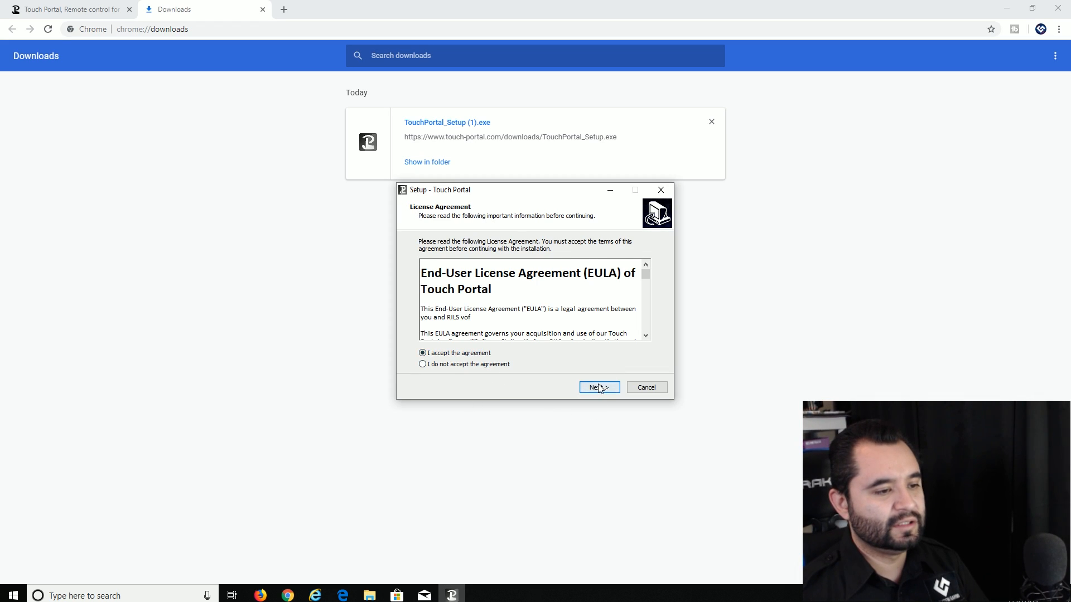
click(599, 387)
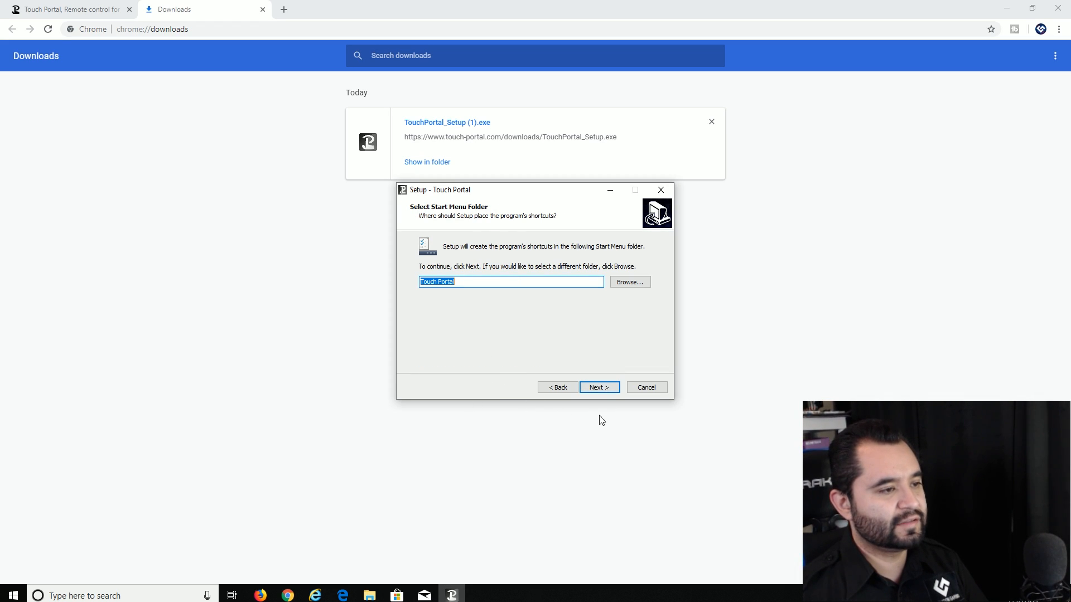
click(599, 387)
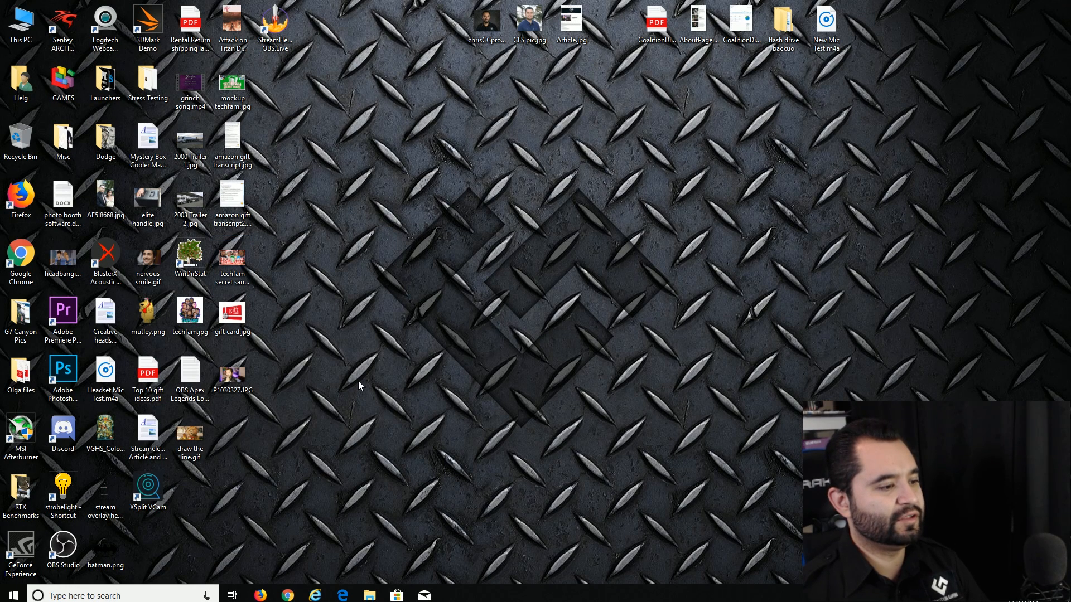
- Create a Touch Portal desktop shortcut from Recently added and launch the app with it
click(190, 310)
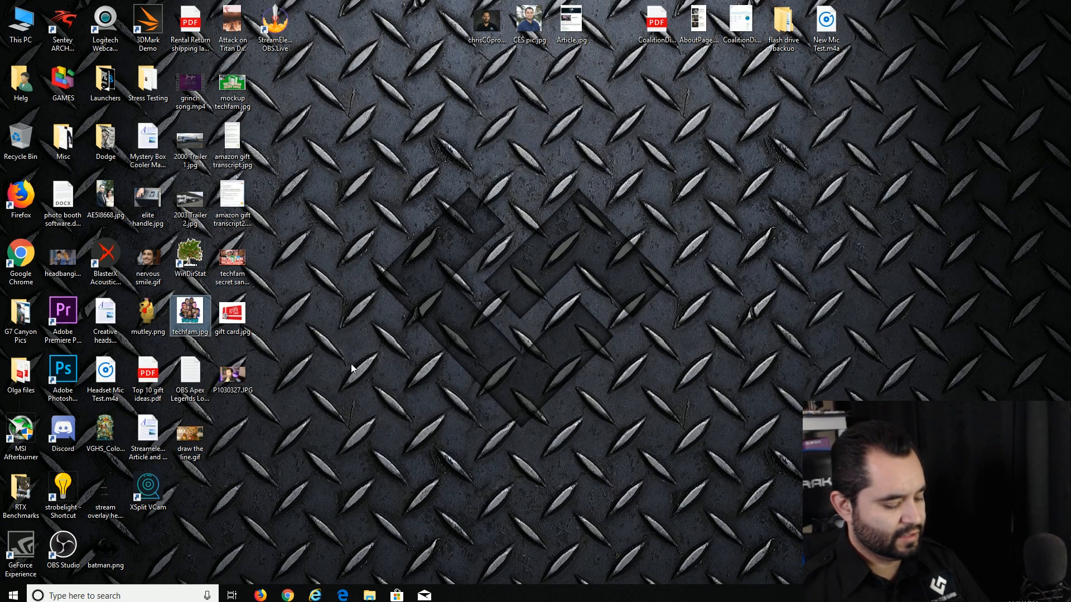
click(12, 596)
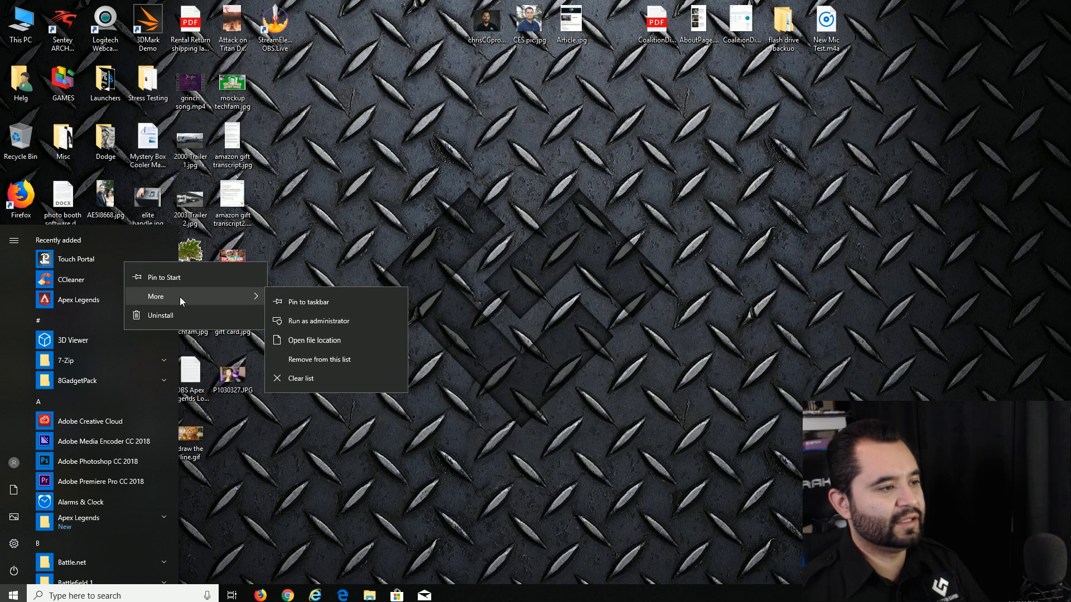
click(308, 341)
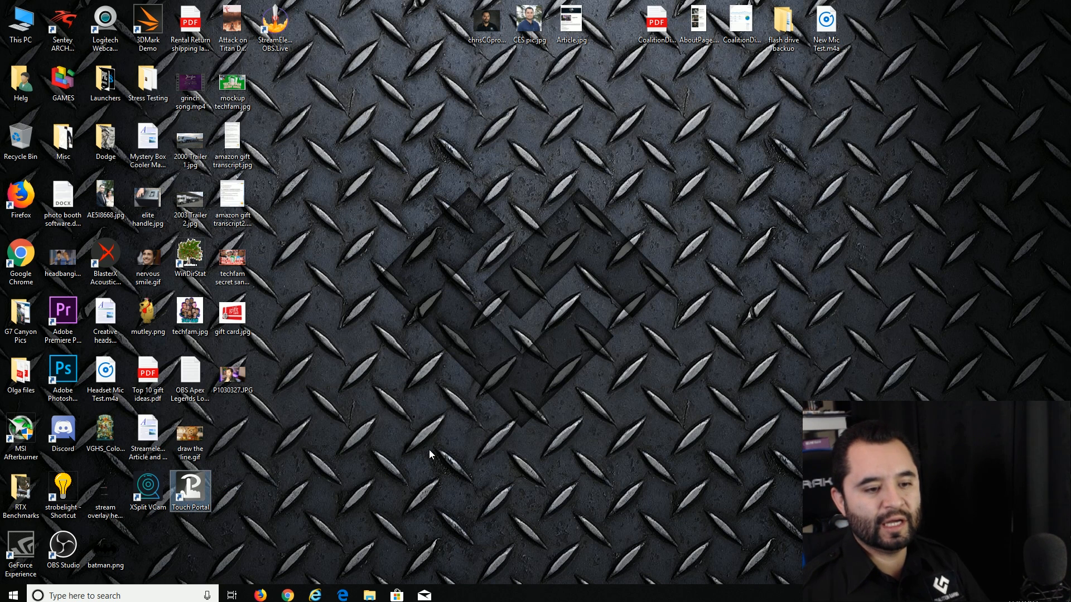
double_click(191, 491)
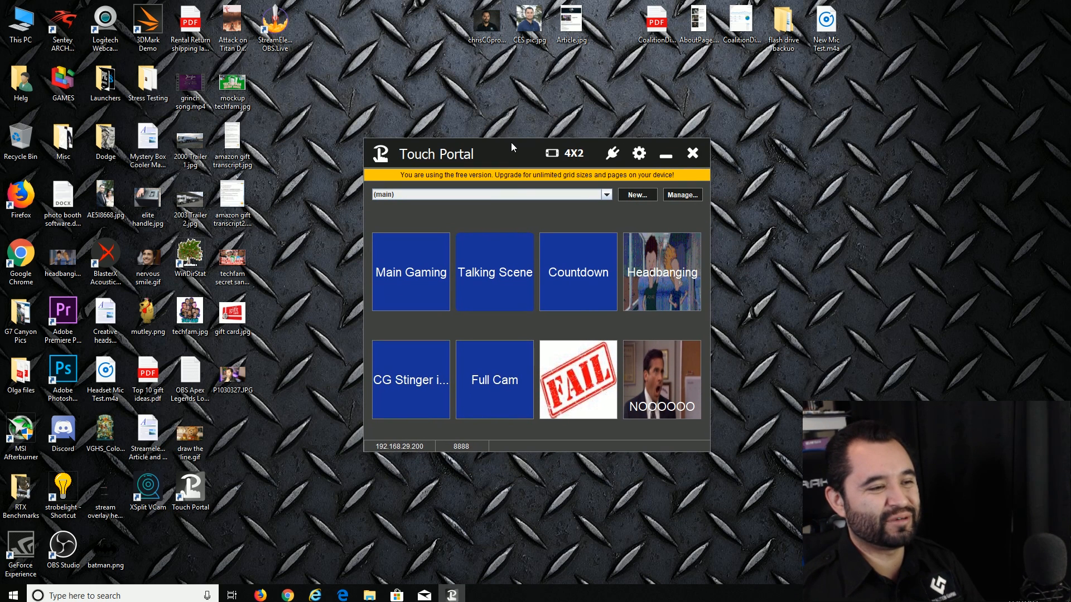
mouse_move(523, 190)
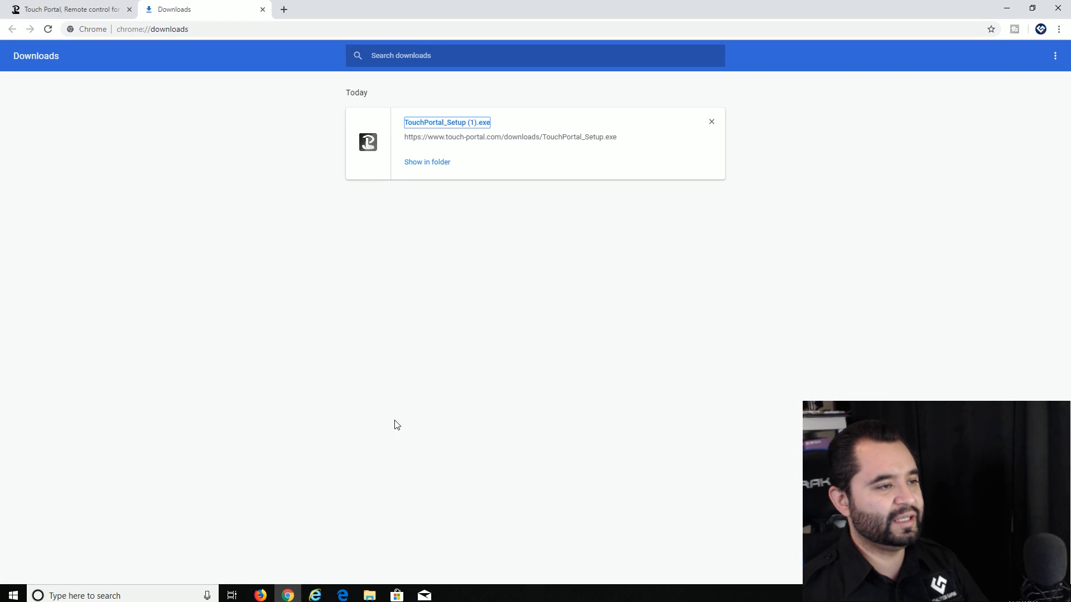
- Search 'obs websocket' and download obs-websocket-4.5.0-Windows-Installer.exe from its GitHub release
text(obs web)
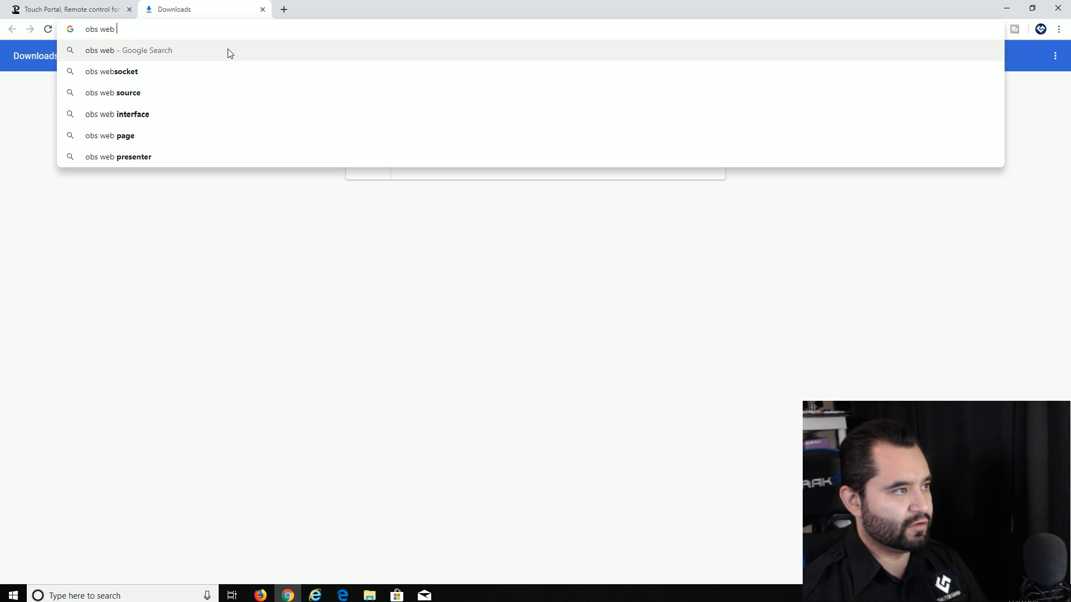
click(112, 71)
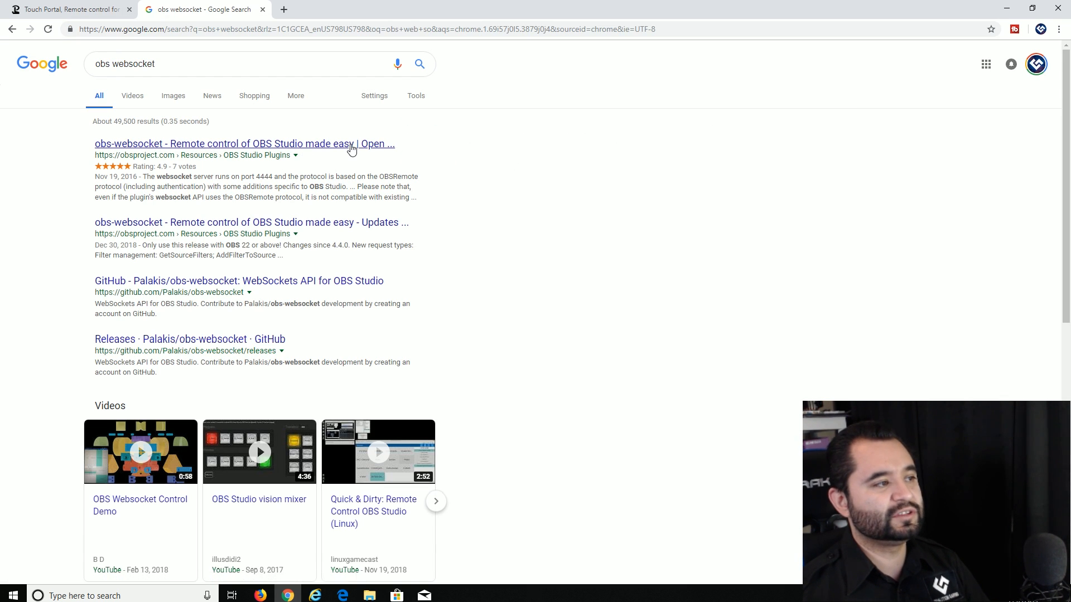
click(243, 143)
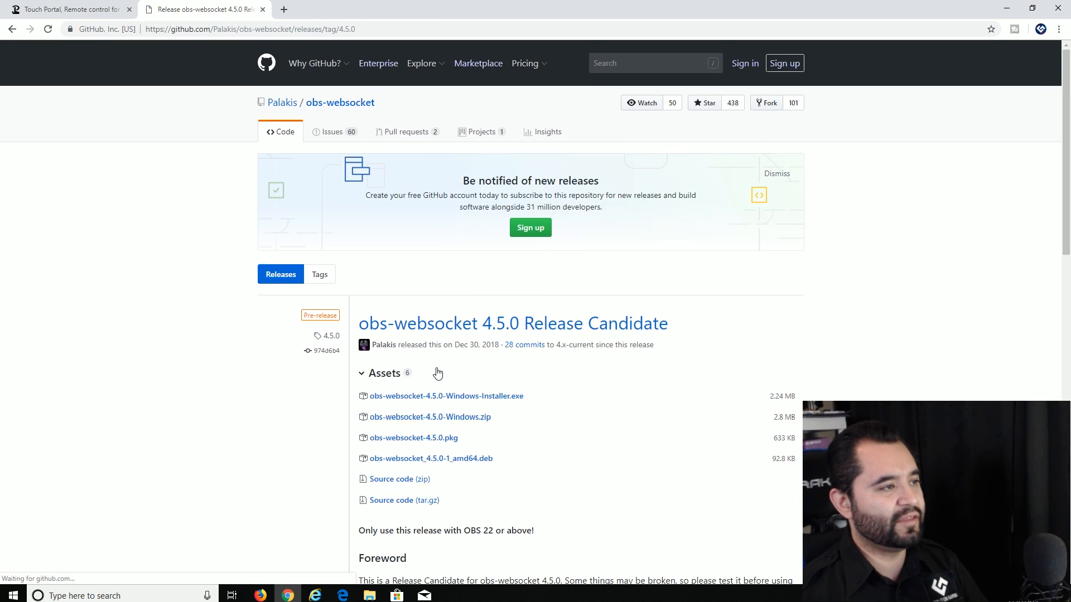
scroll(down, 3)
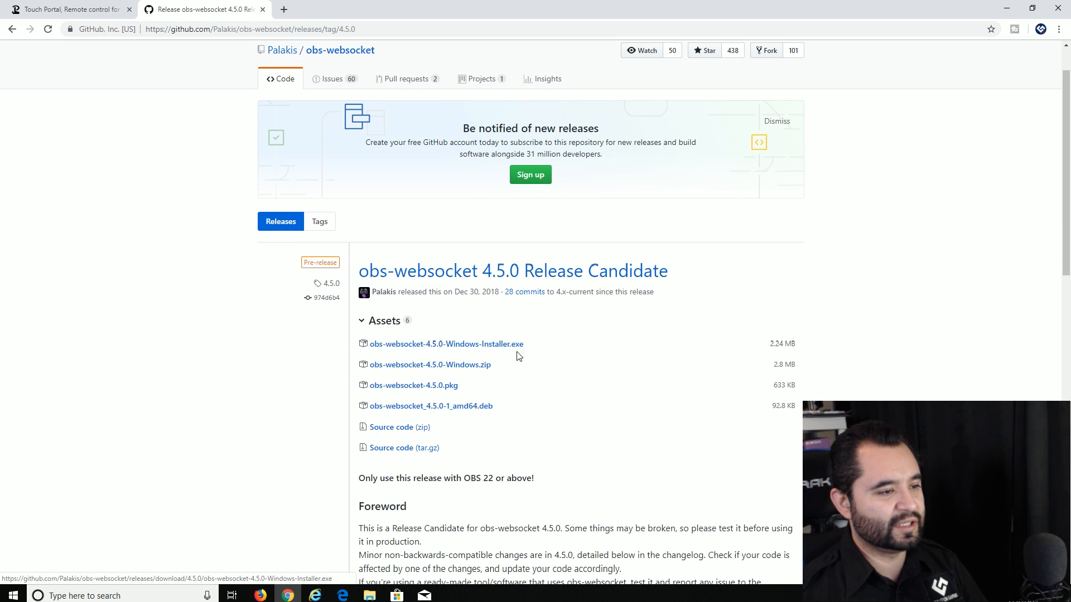
click(446, 343)
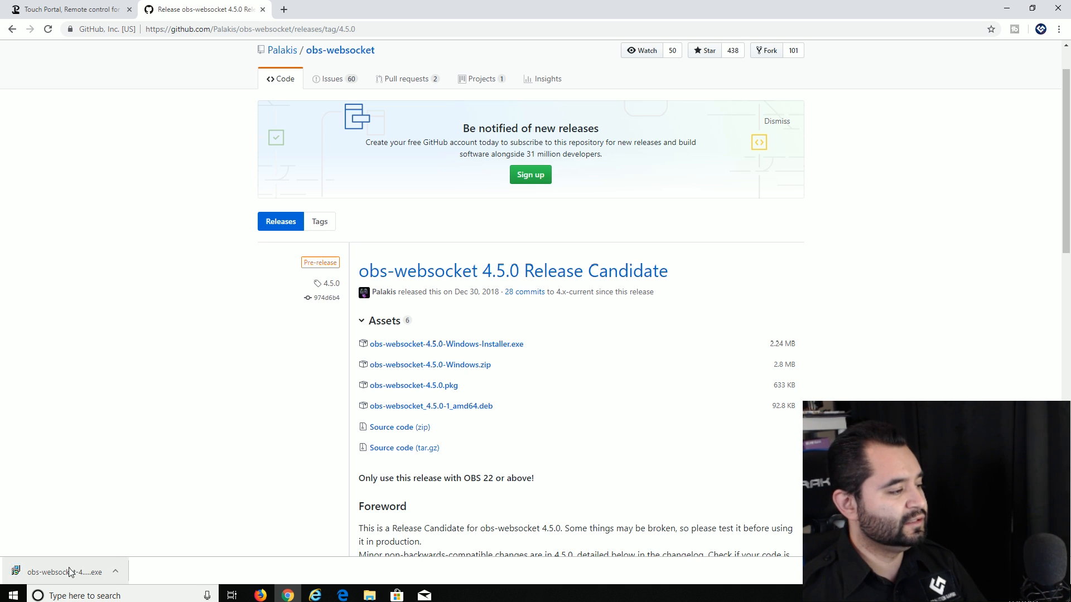
- Install obs-websocket into the OBS Studio folder with default shortcuts and finish the wizard
click(69, 572)
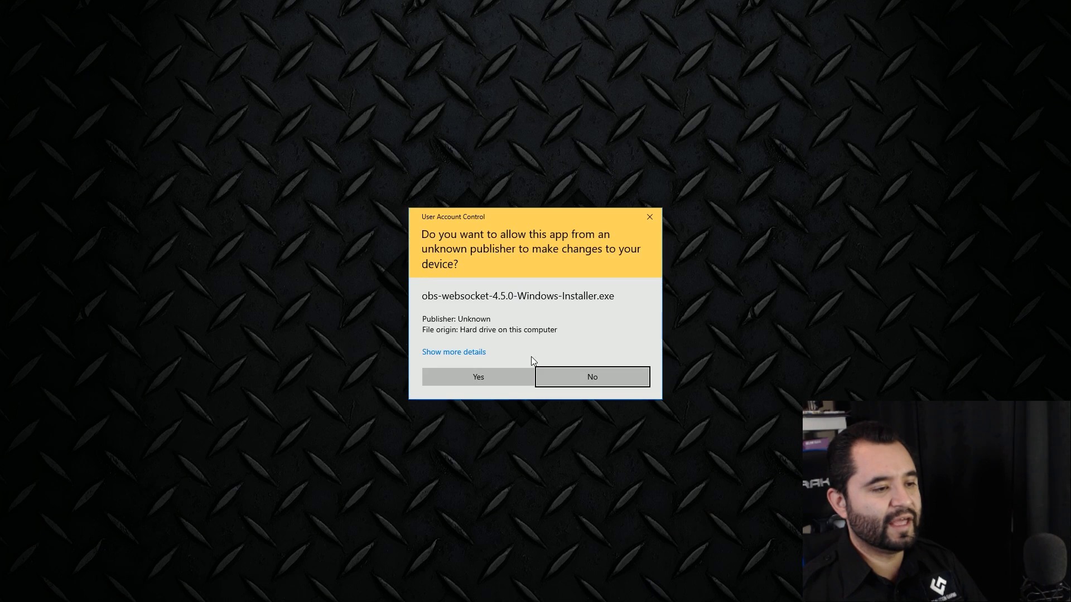
click(477, 376)
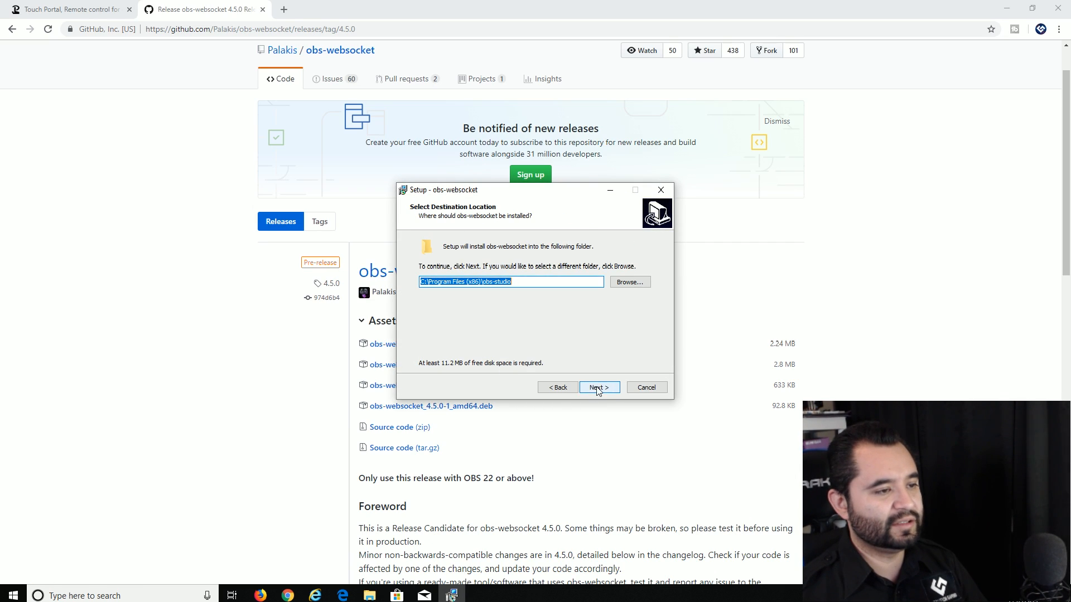
click(598, 387)
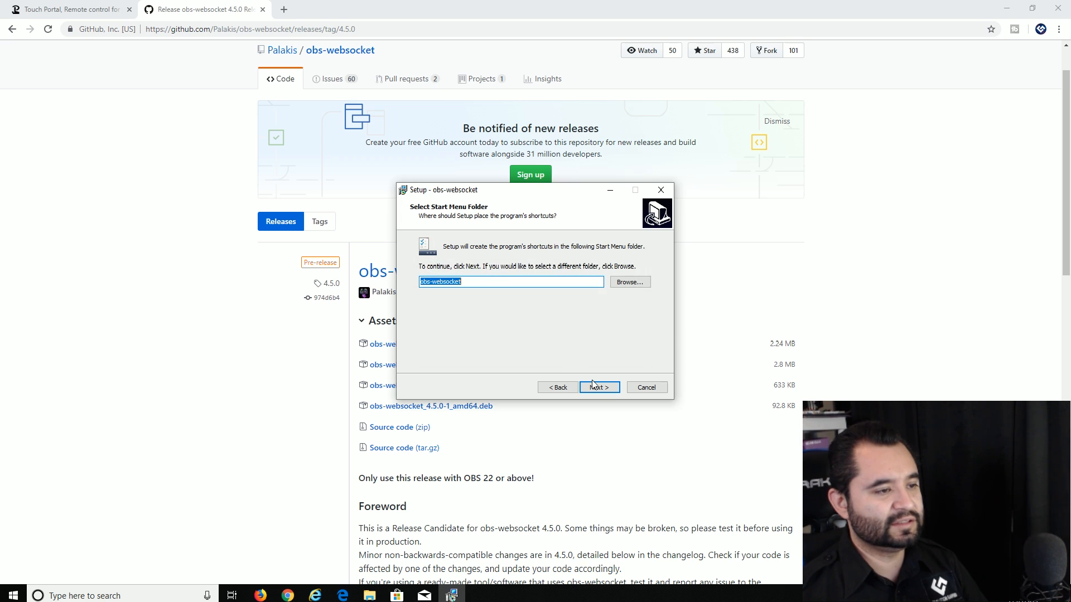
click(598, 387)
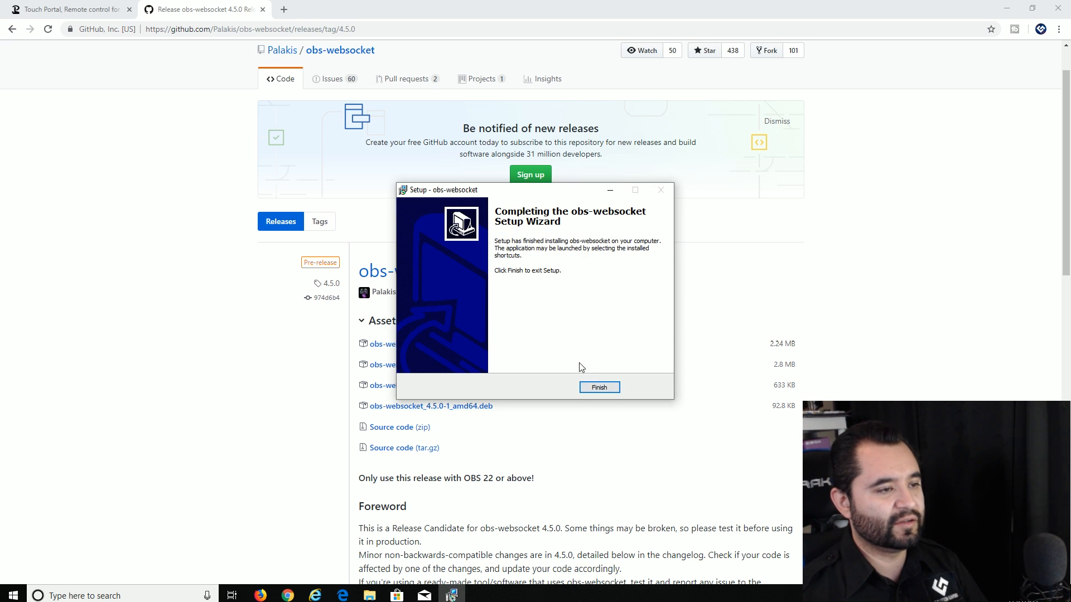
click(598, 387)
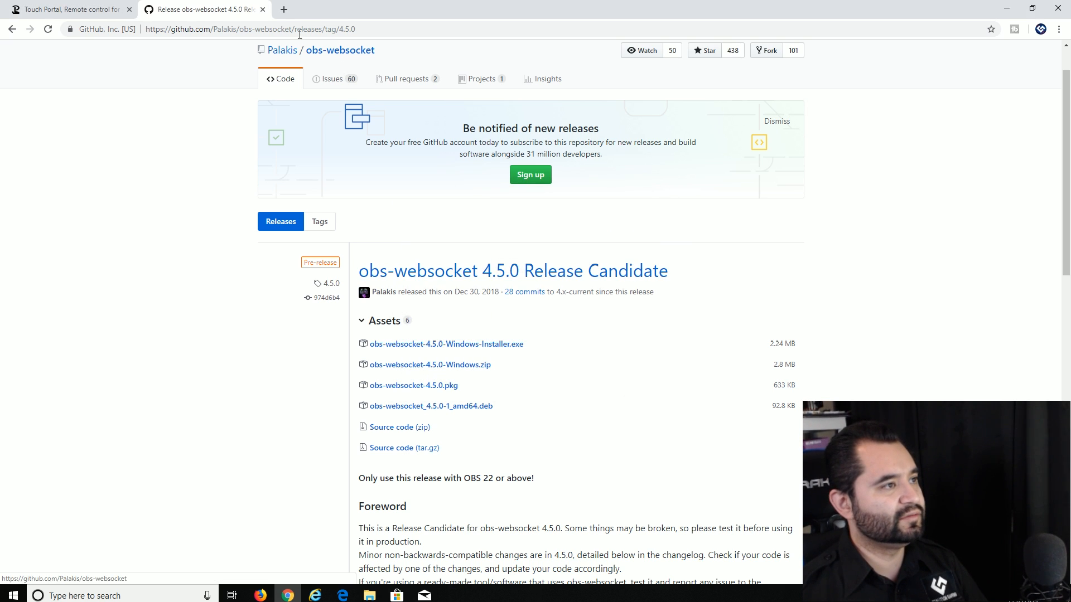
click(68, 9)
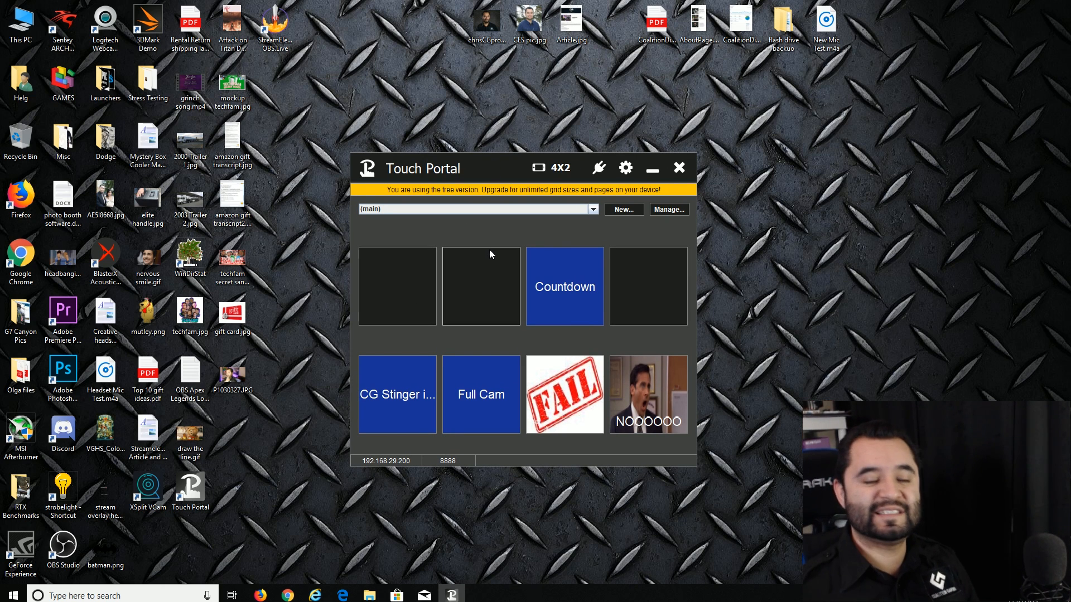
mouse_move(505, 256)
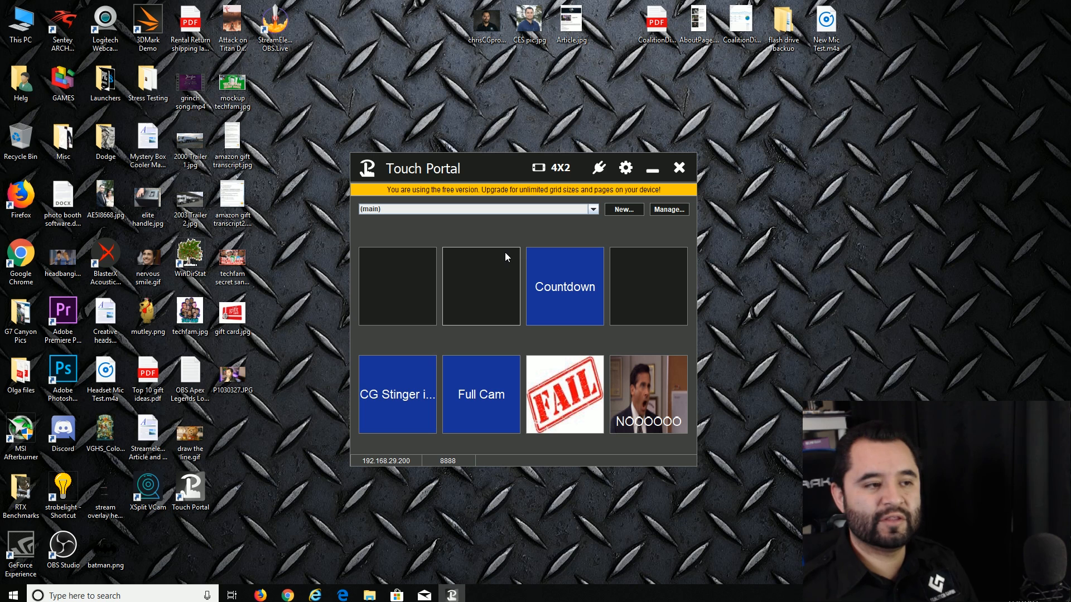
mouse_move(520, 230)
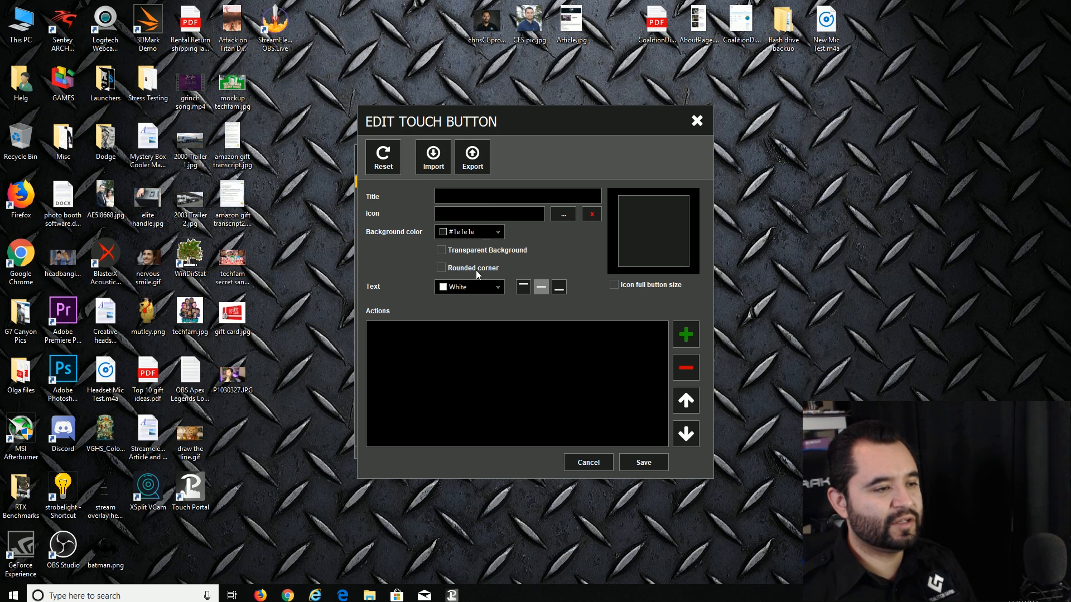
- Enter 'Main Gaming' as the title of an empty Touch Portal button
text(Main G)
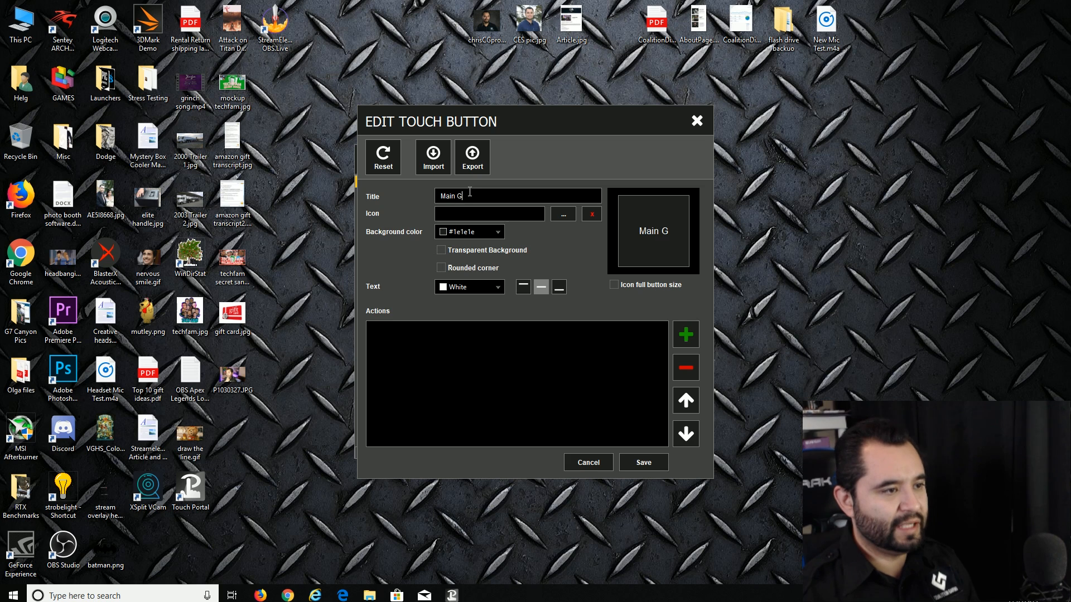
text(aming)
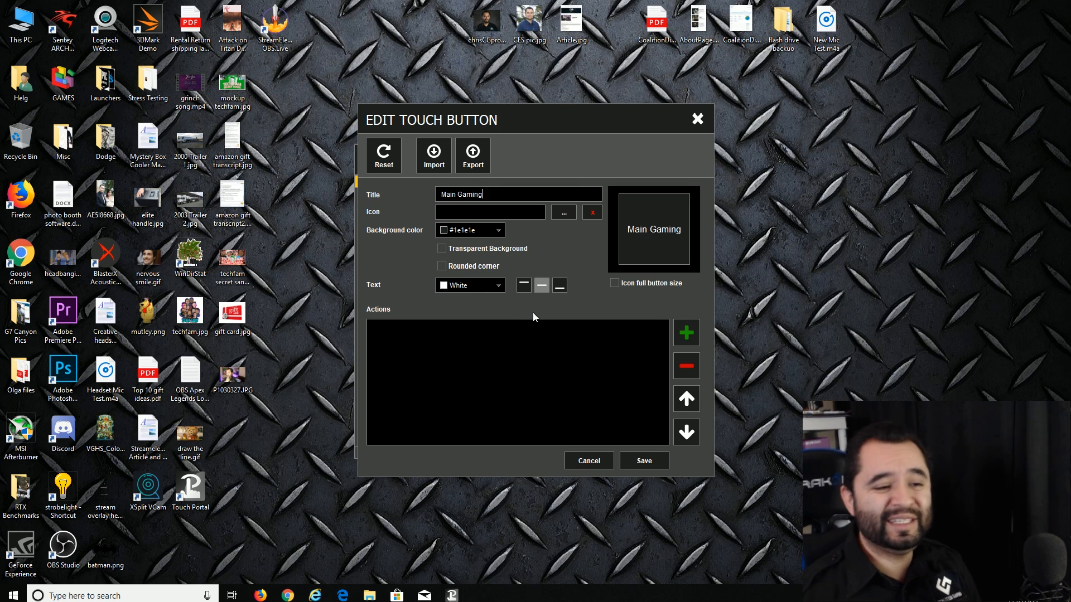
click(686, 333)
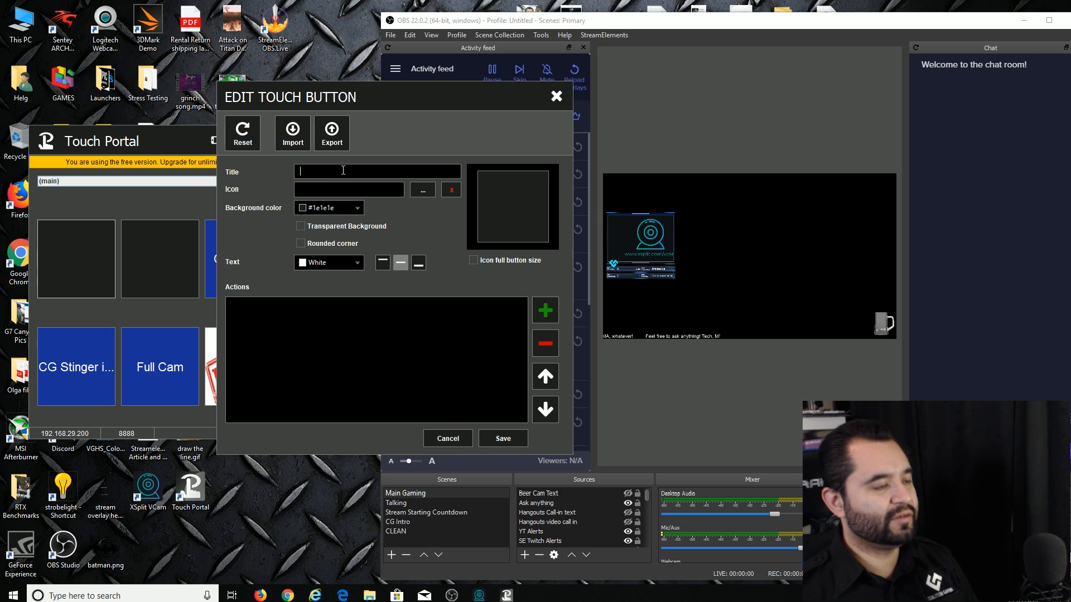
- Title the button 'Main Gaming' and add an OBS action switching to the Main Gaming scene
text(Main Gaming)
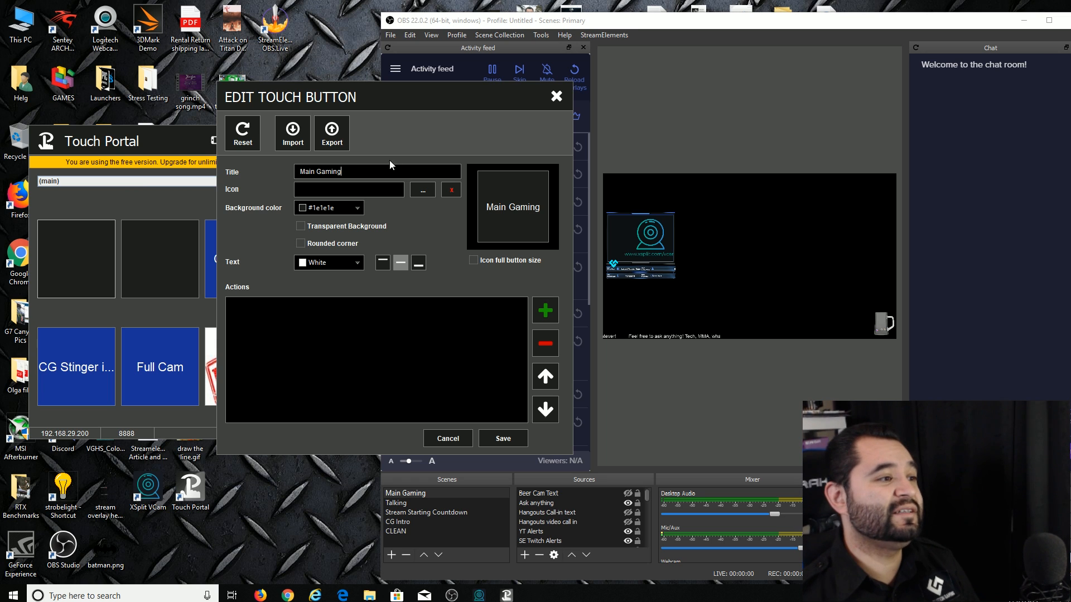
click(544, 310)
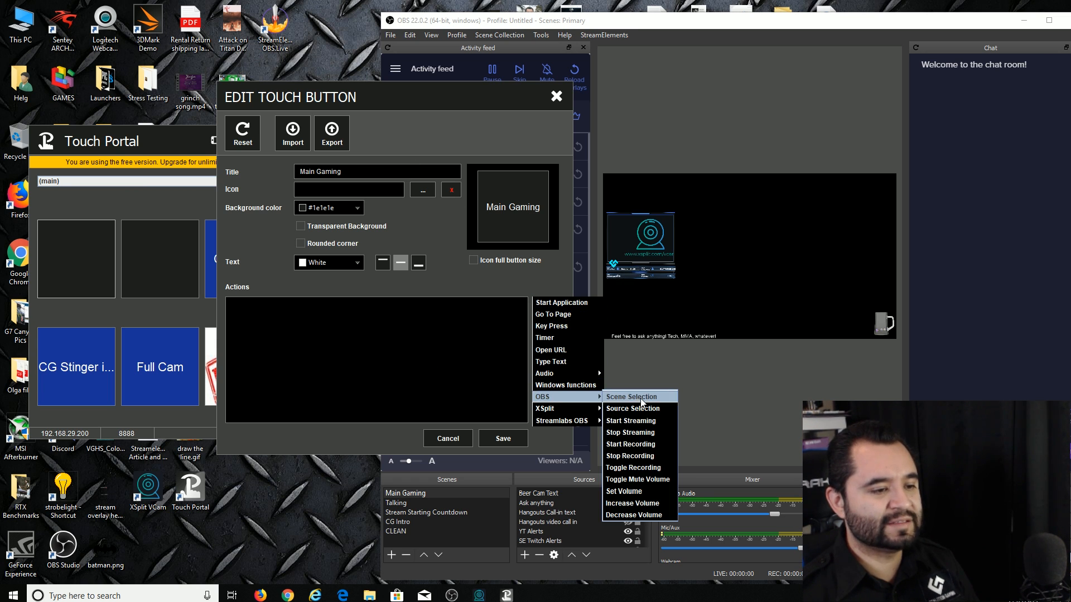
click(632, 396)
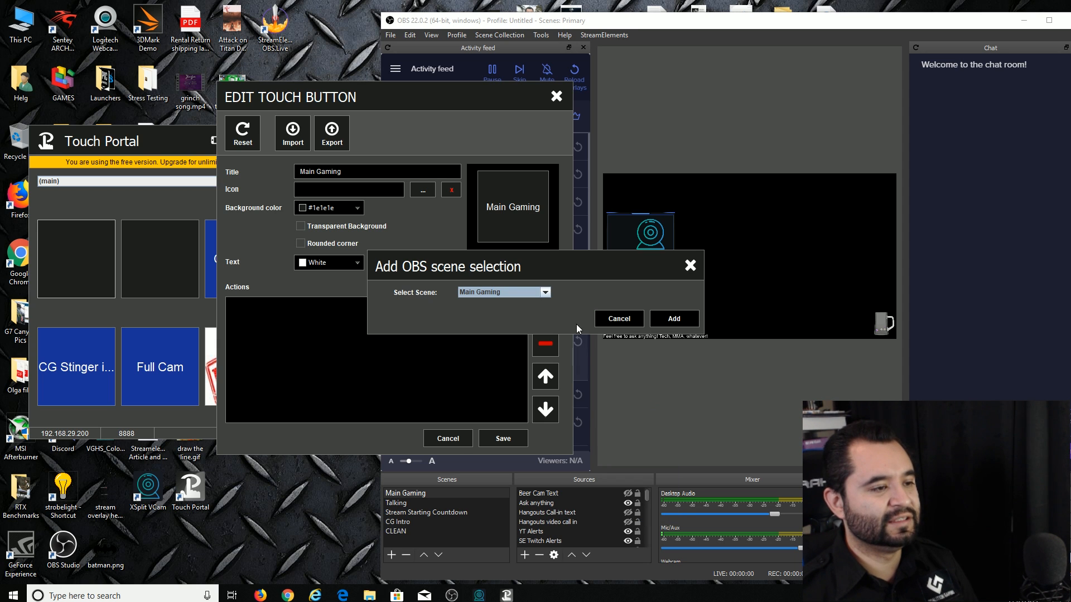
click(544, 291)
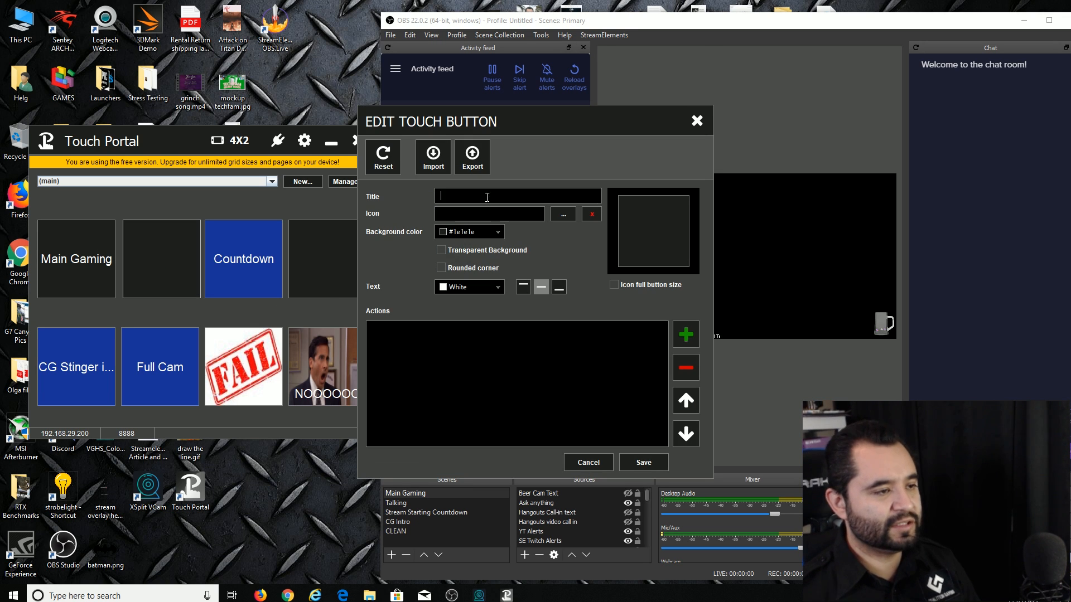
- Title a button 'Talking Screen' and add an OBS scene-selection action to it
text(Talking Screen)
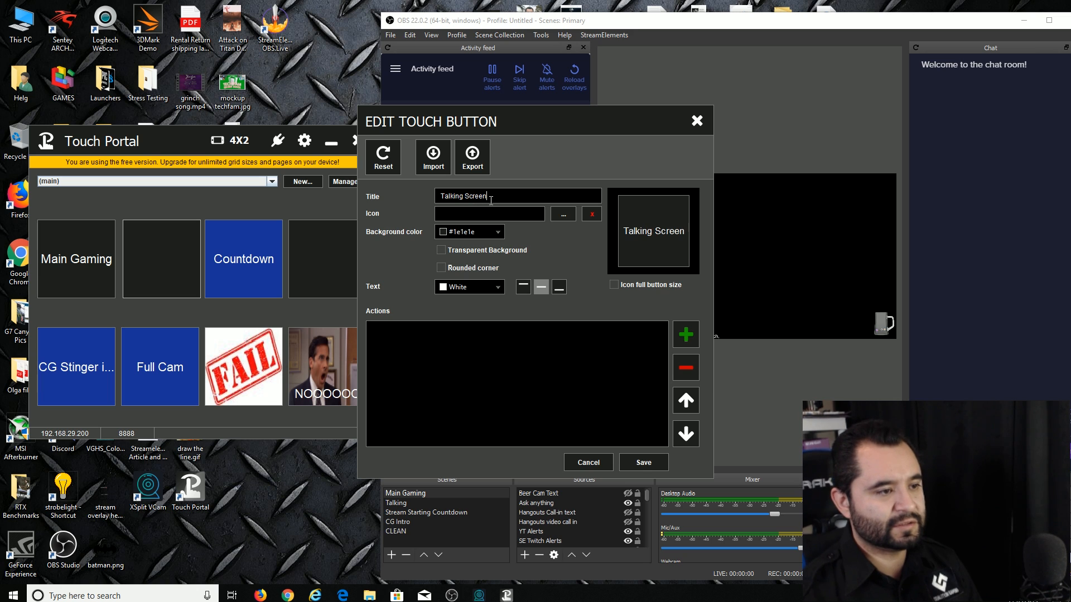
click(685, 334)
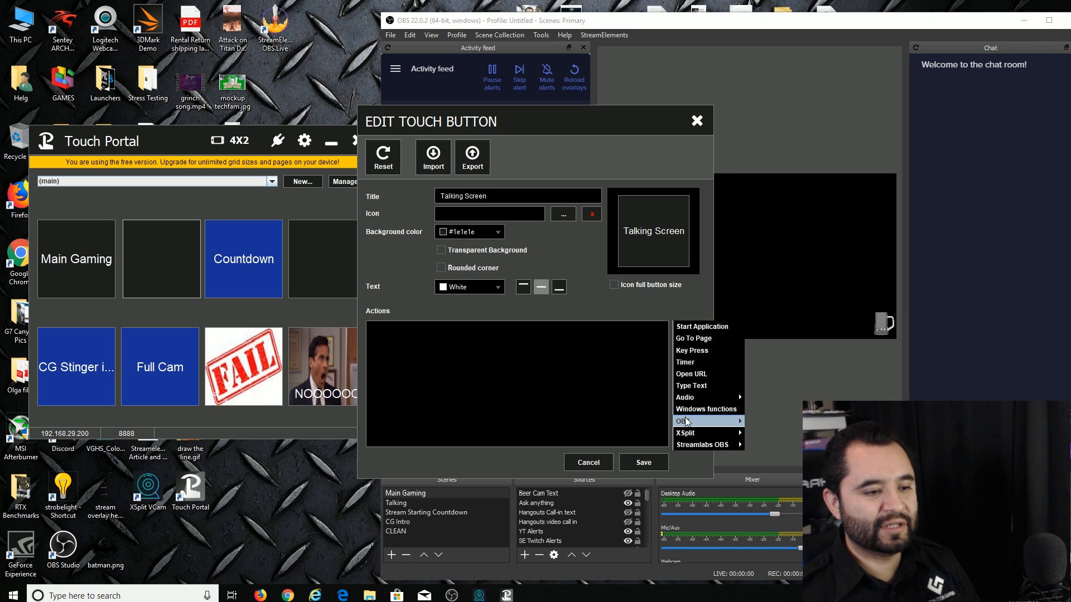
click(679, 420)
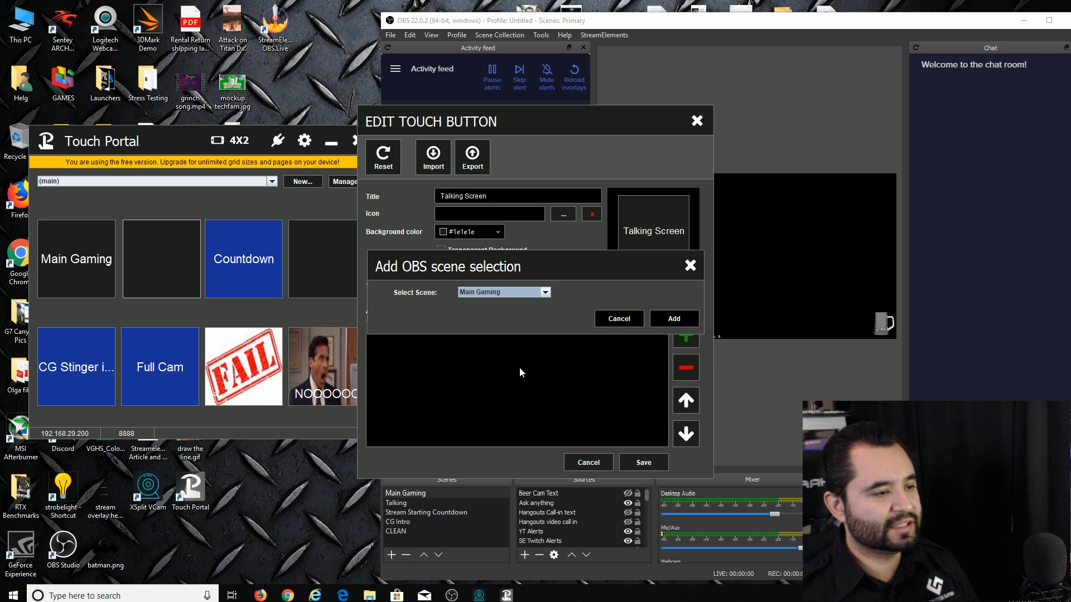
click(502, 292)
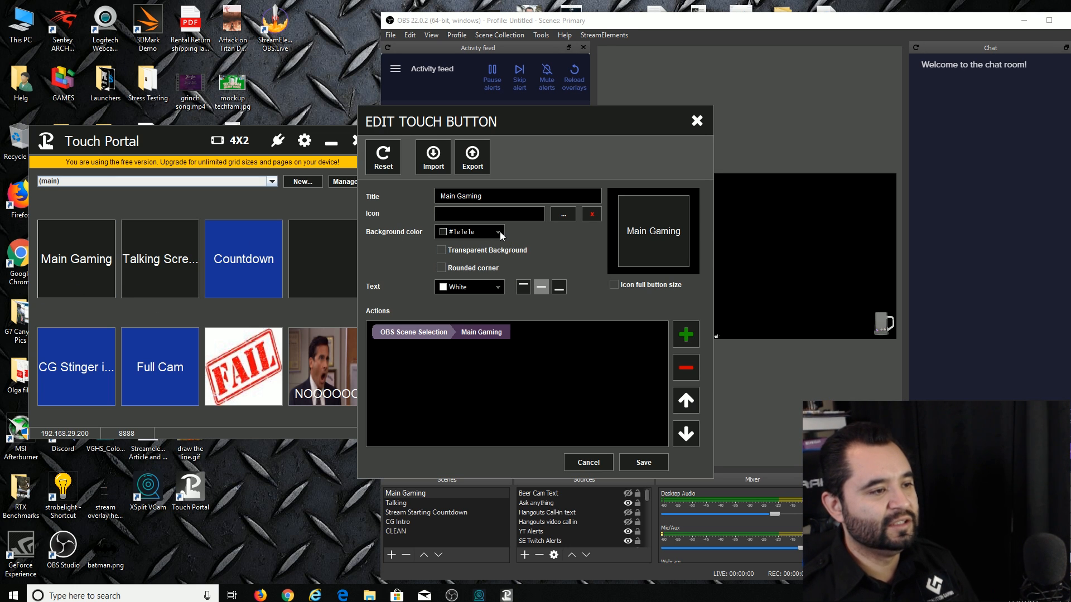
- Set the Main Gaming button's background to blue and save it
click(498, 232)
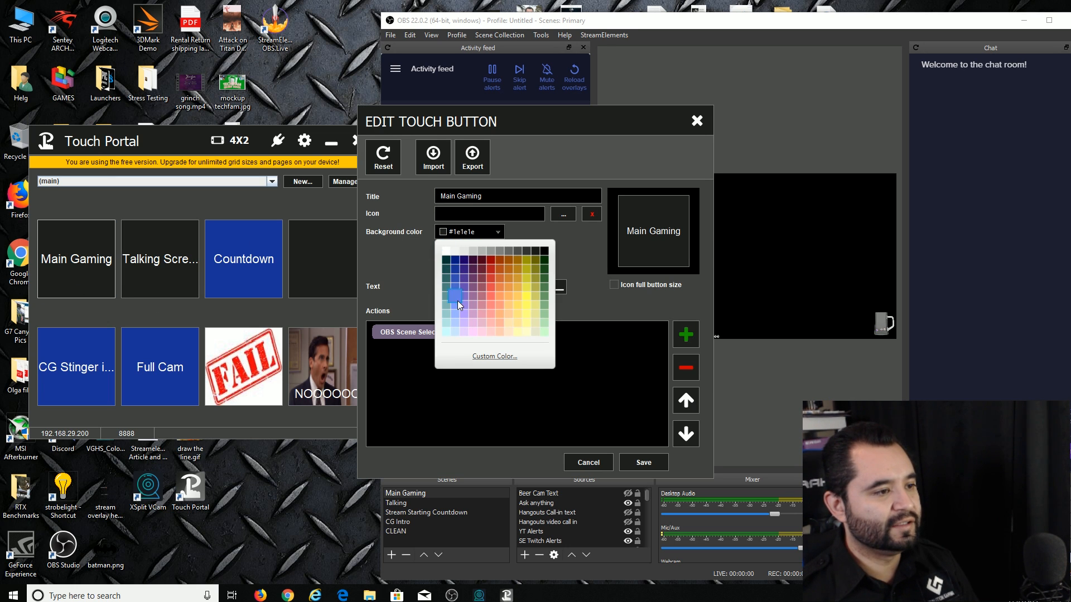
click(459, 296)
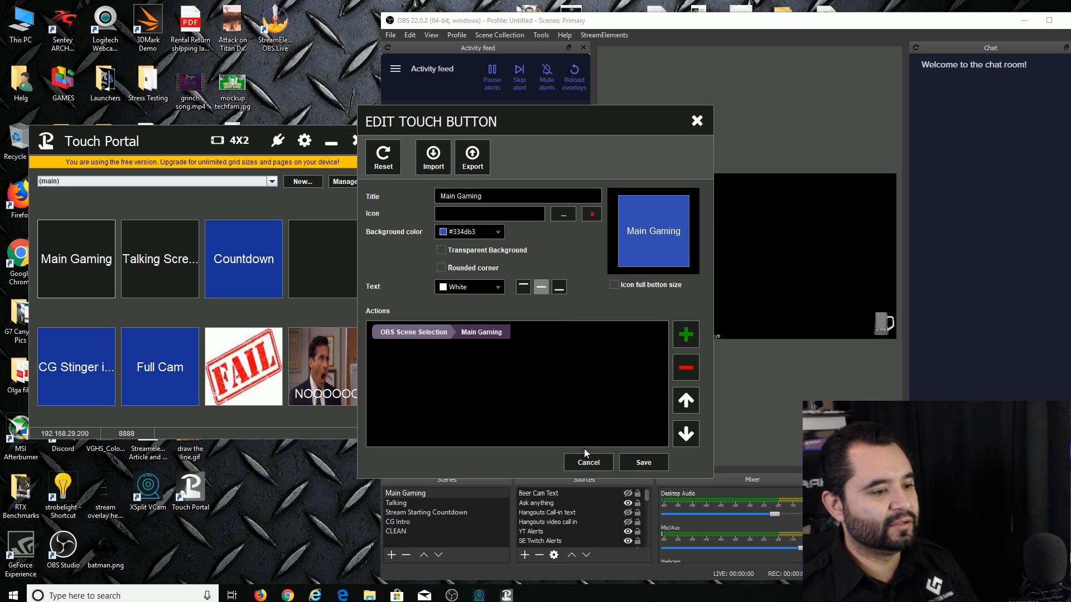
click(159, 258)
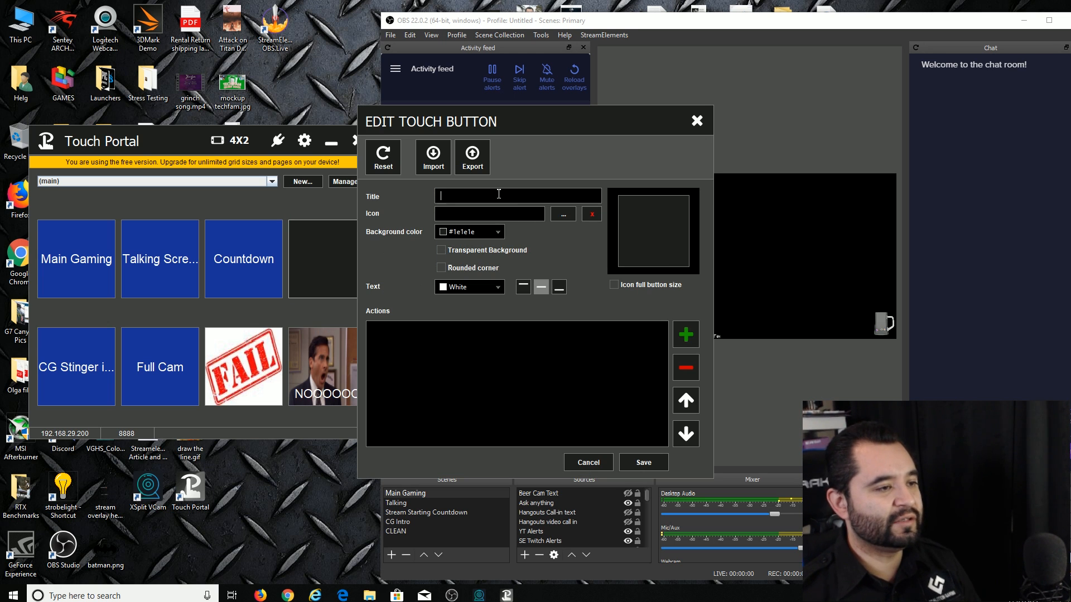
- Title the new button 'Headbanging'
text(Heaedba)
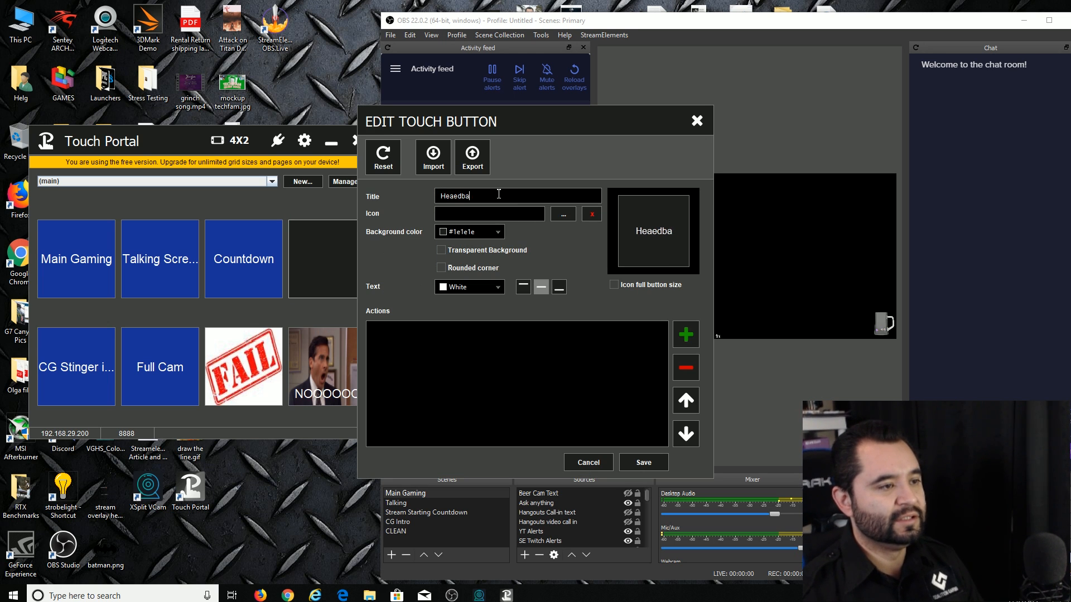
text(Headbang)
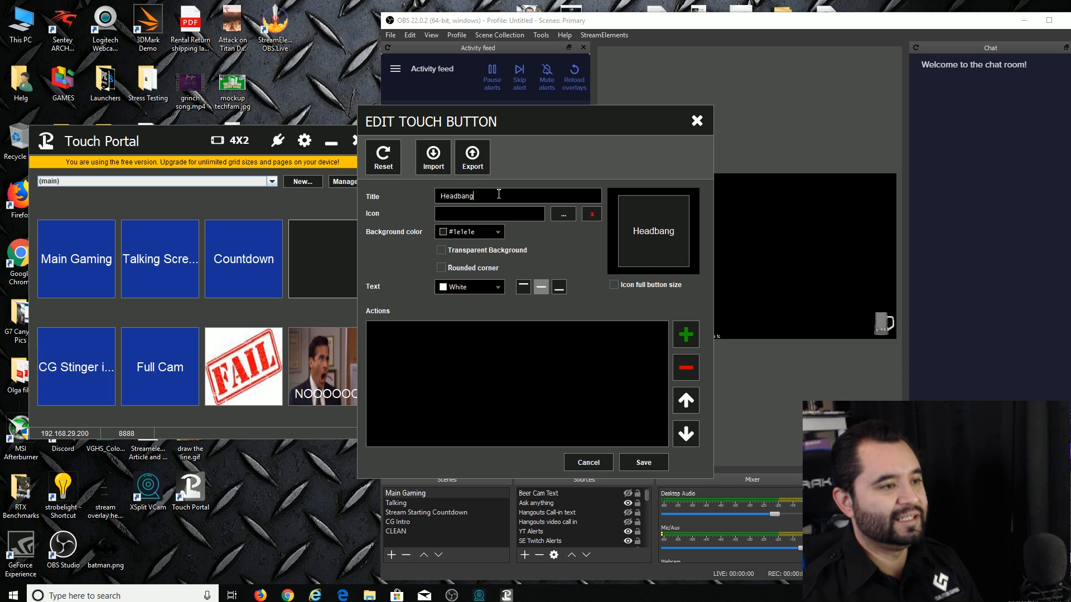
text(ing)
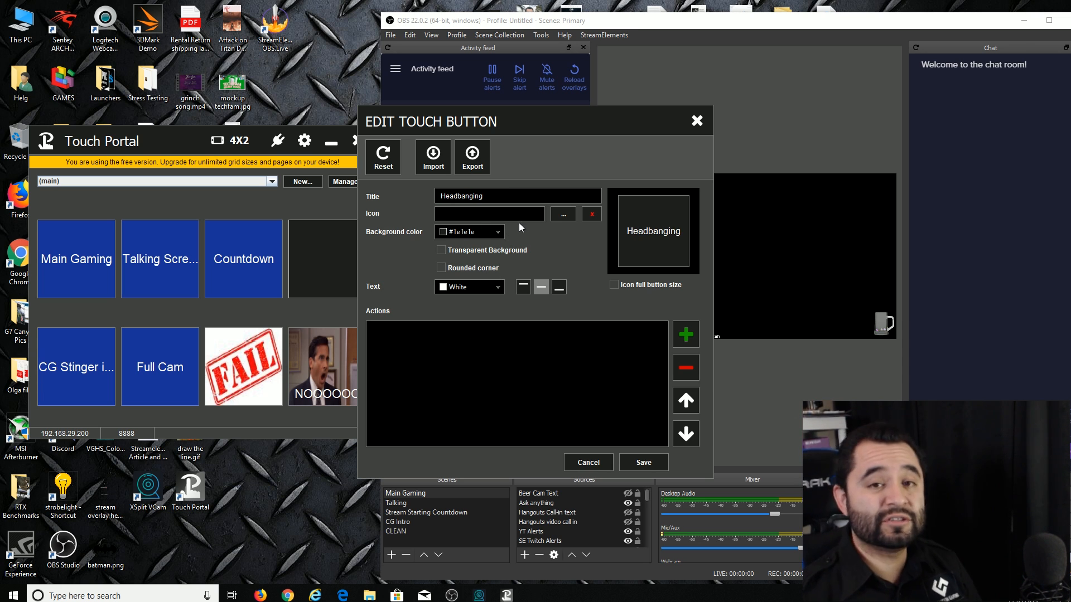
- Set headbanging.gif from the Desktop as the button's icon
click(563, 214)
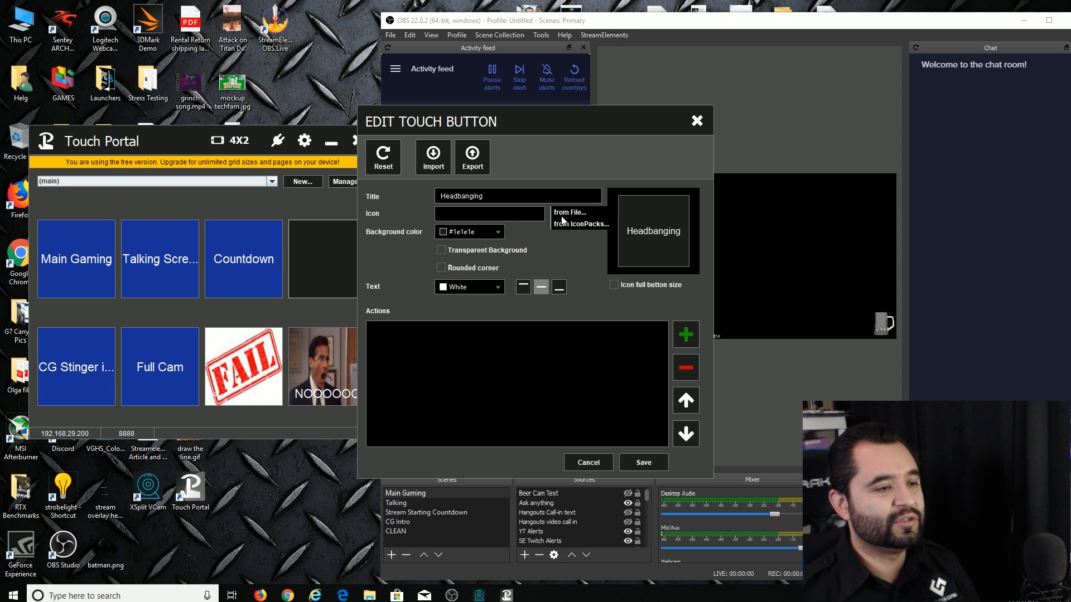
click(570, 213)
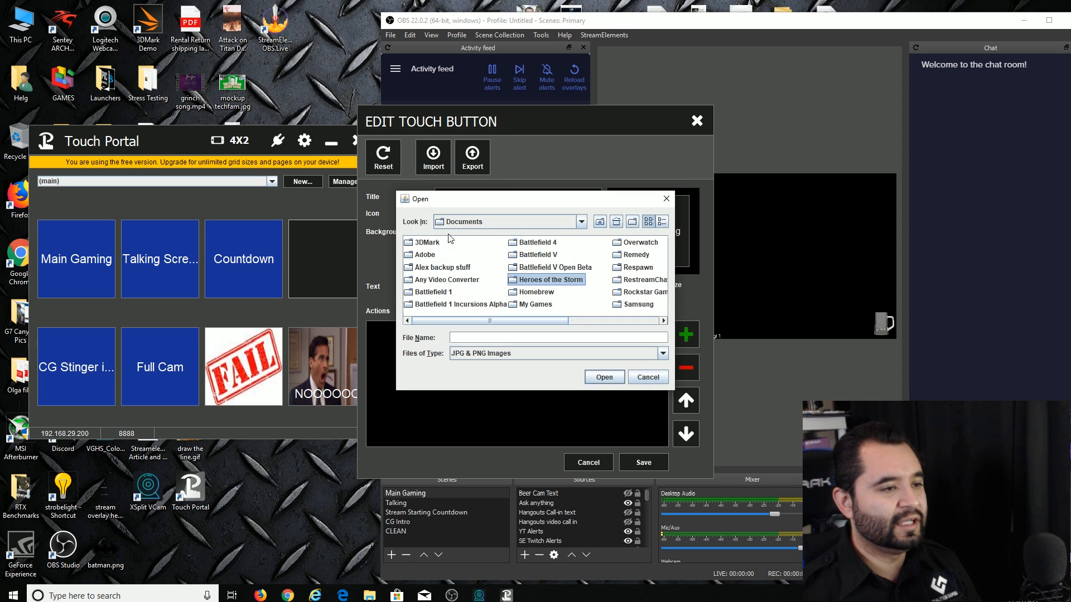
click(580, 221)
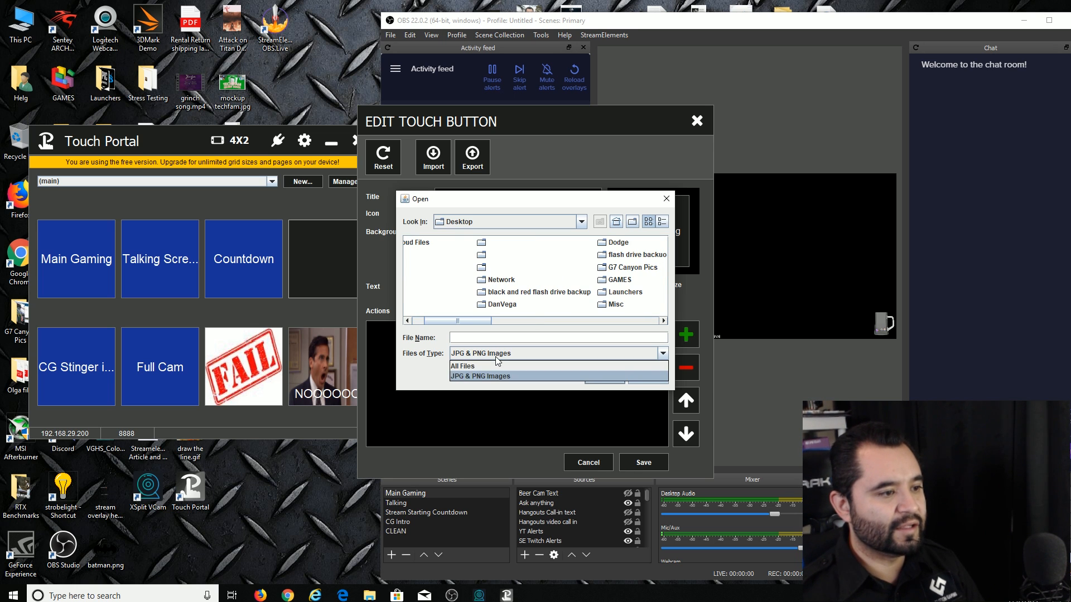
click(462, 366)
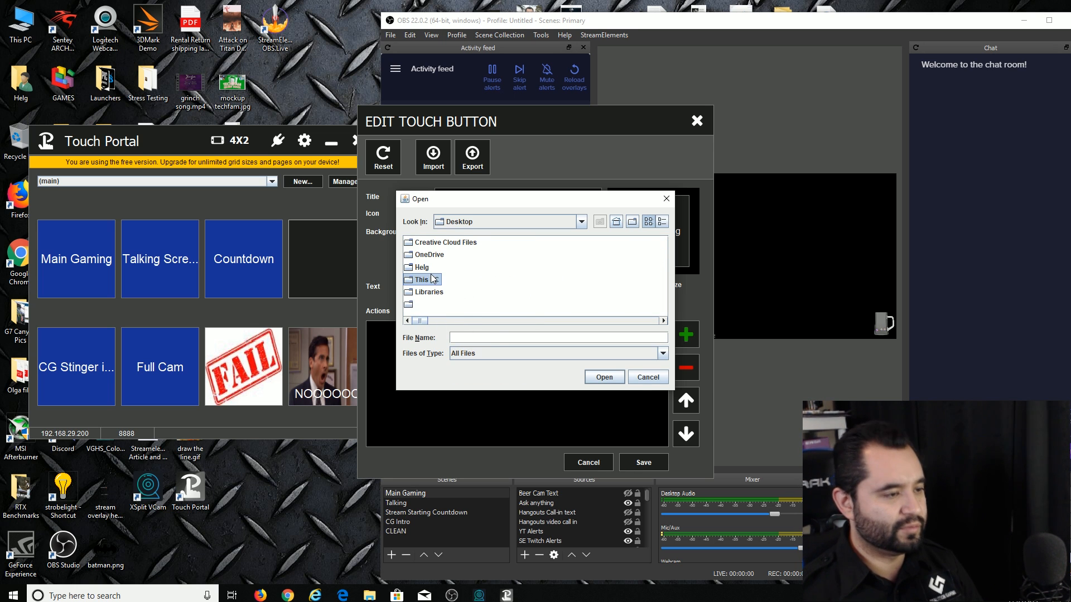
click(441, 267)
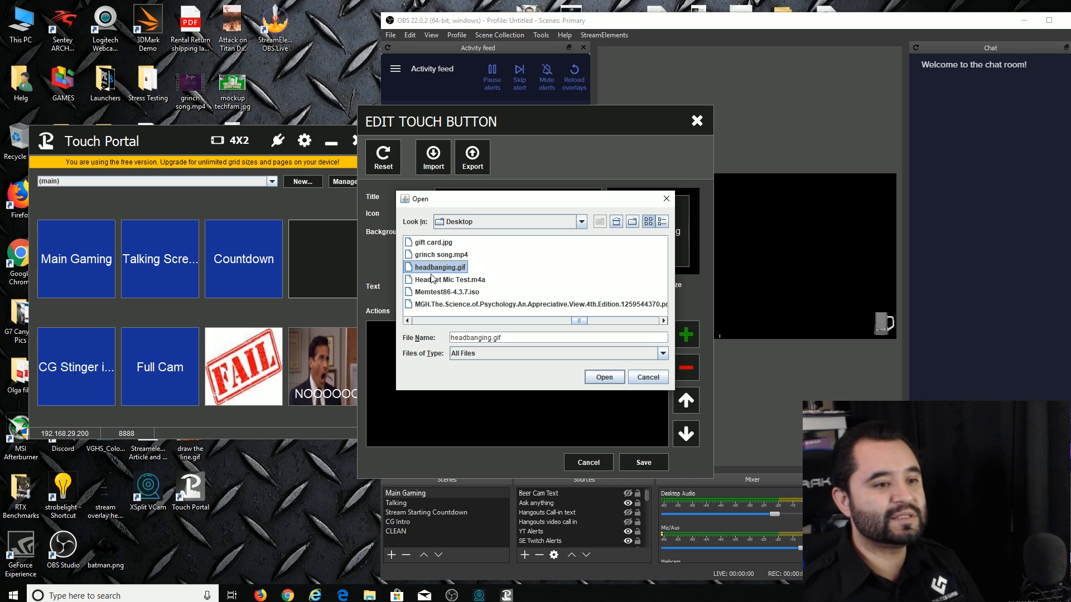
click(603, 377)
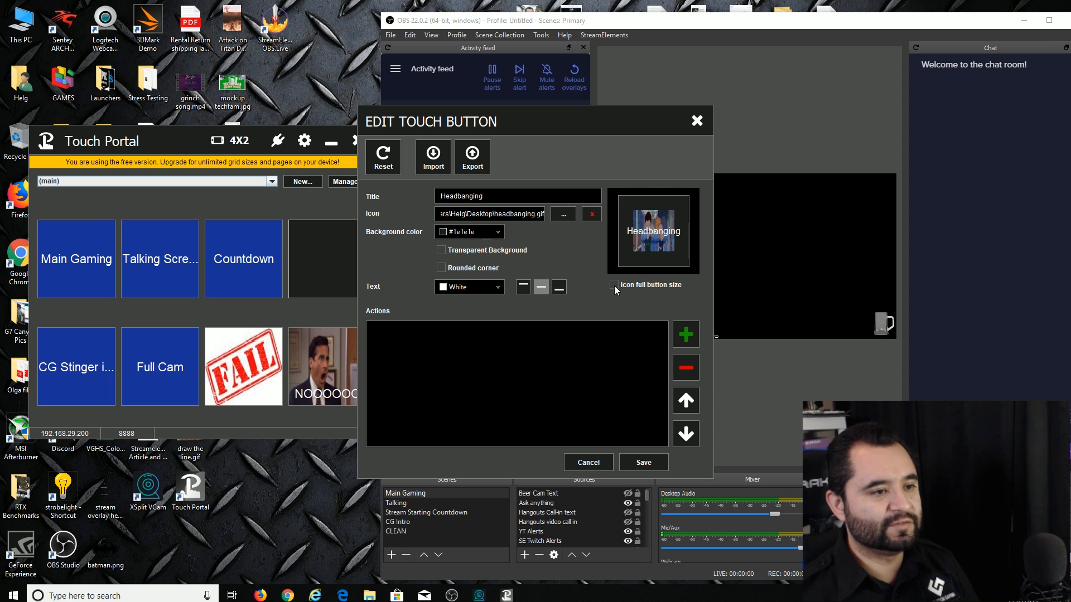
- Make the Headbanging icon full-size, add a toggle for Headbanging in Stream Starting Countdown, and save
click(686, 335)
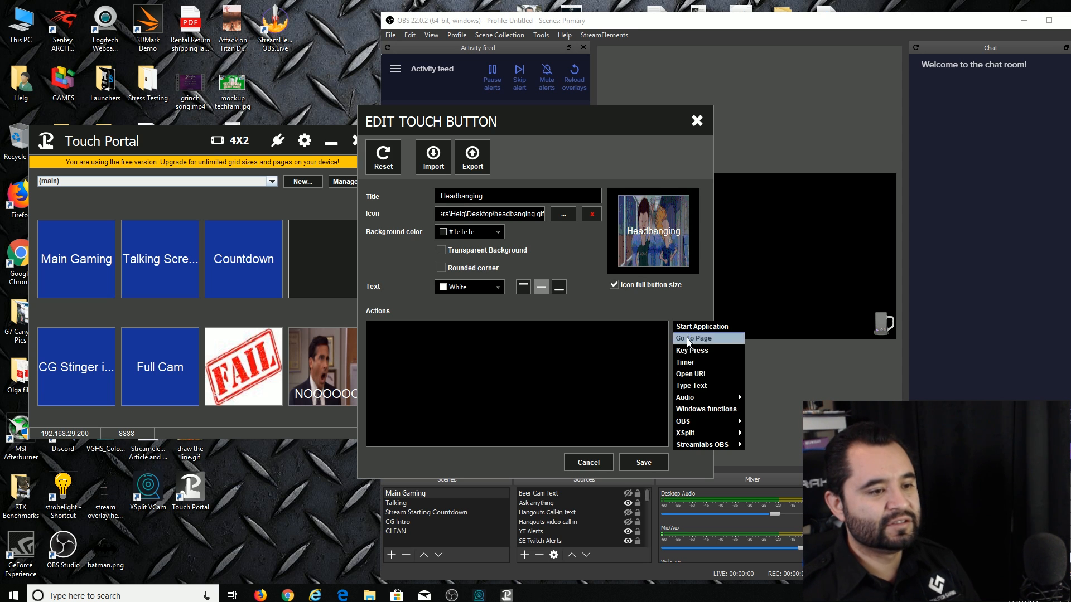
mouse_move(683, 421)
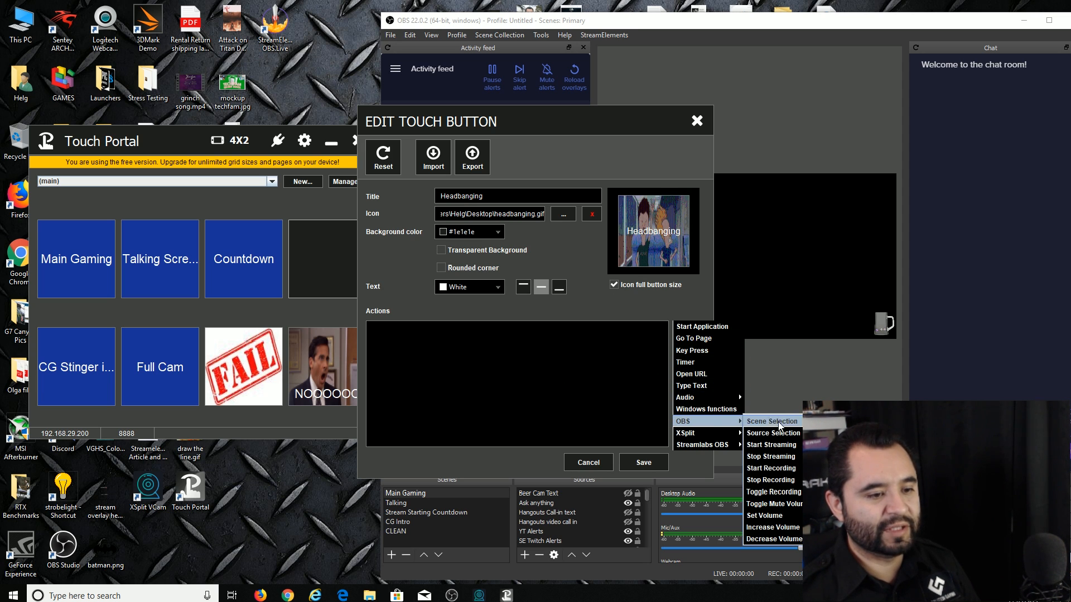
click(773, 433)
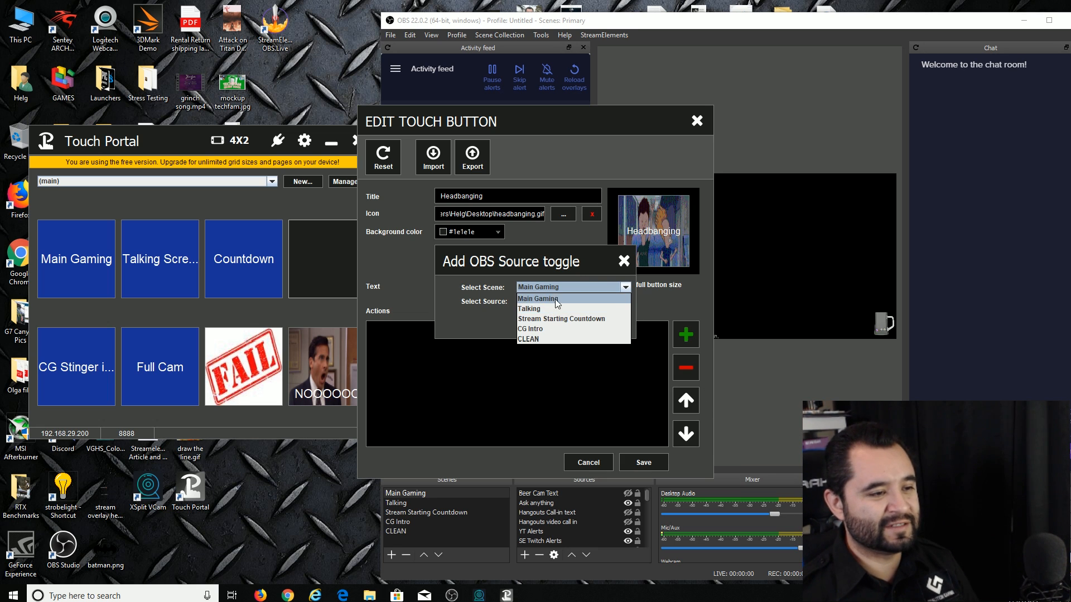
mouse_move(556, 319)
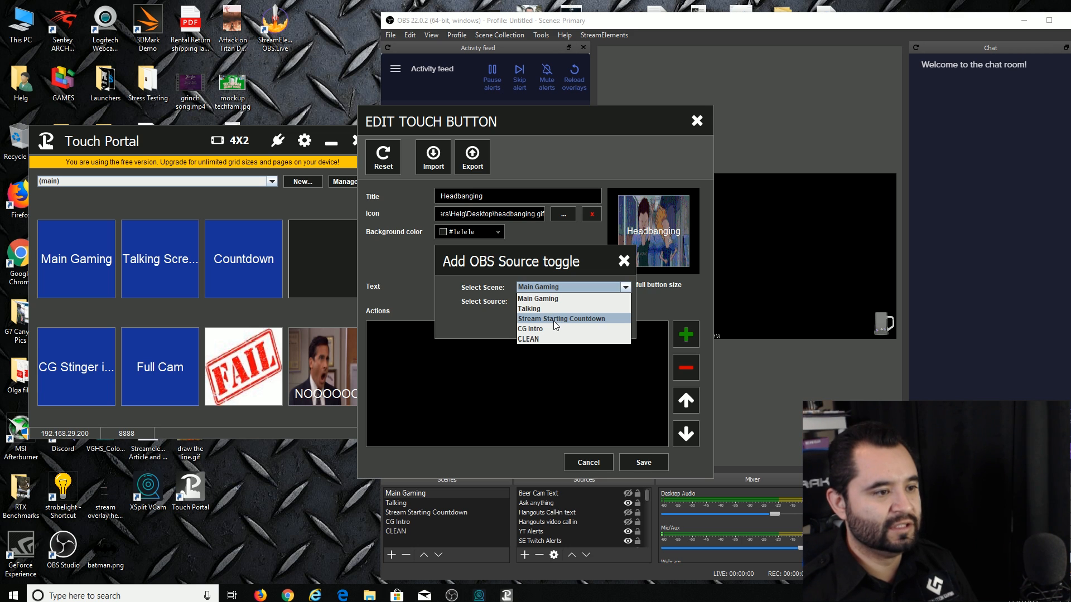
click(562, 319)
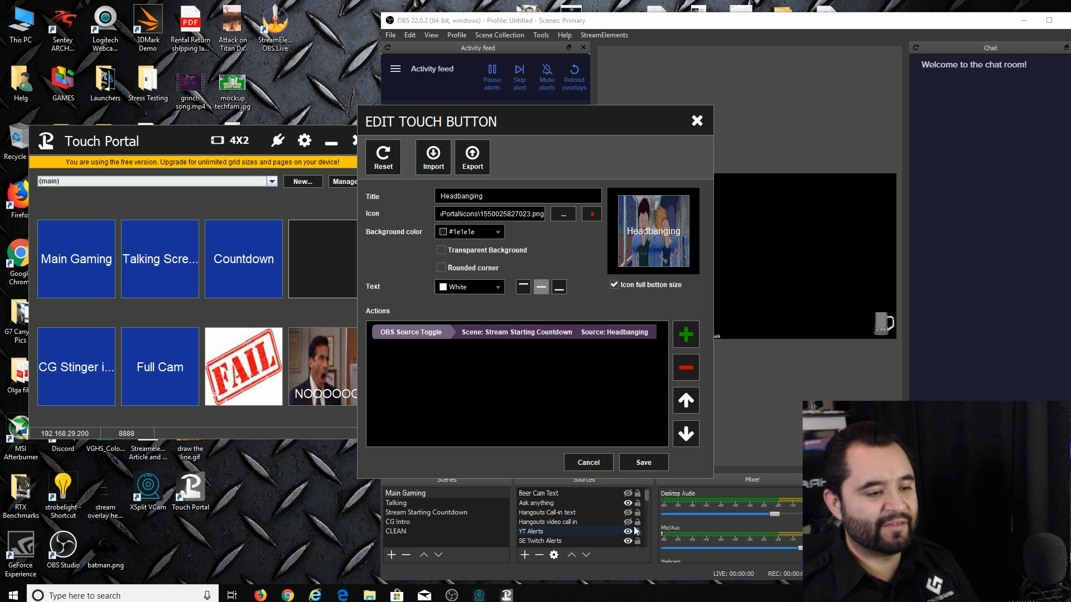
click(641, 462)
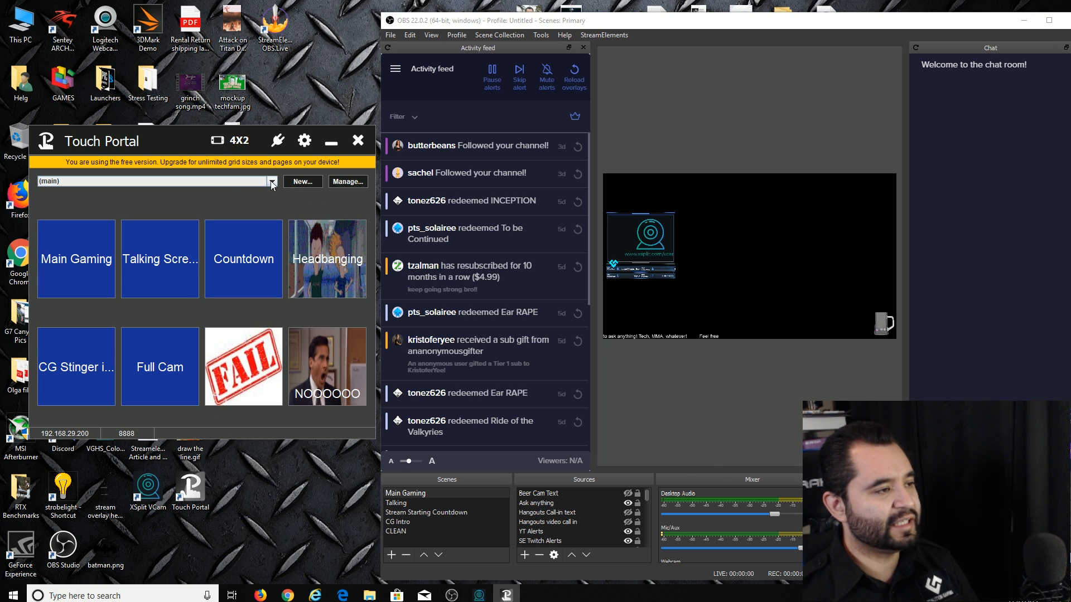
double_click(326, 259)
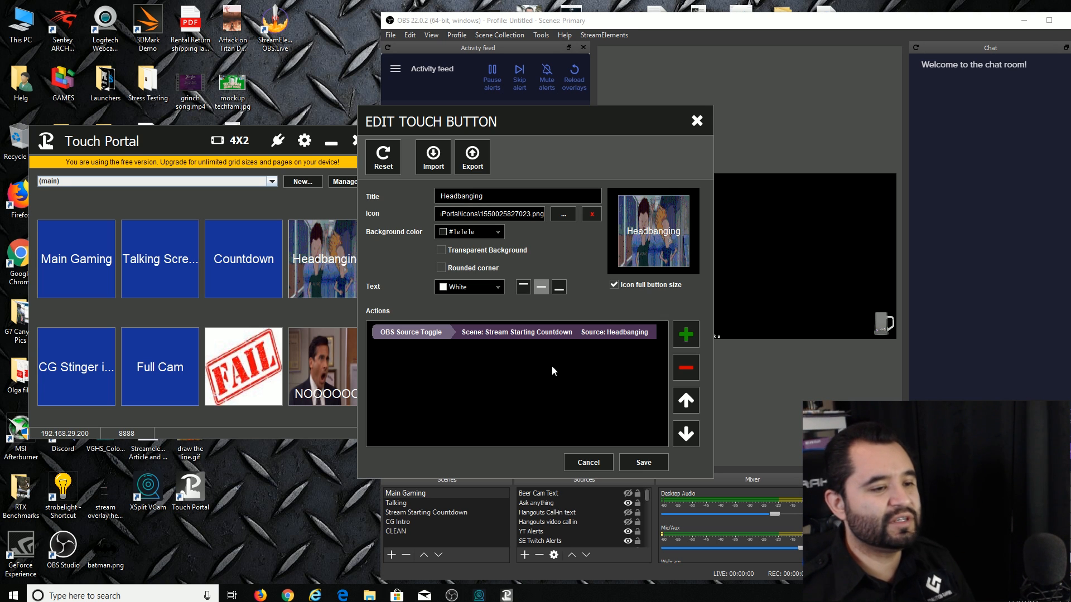
click(685, 334)
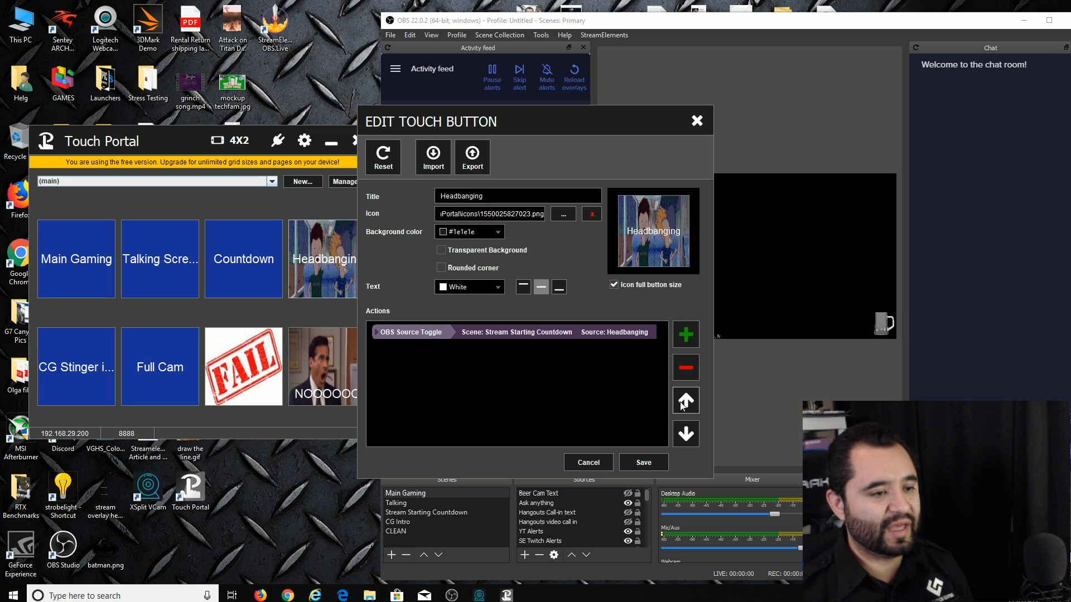
click(685, 334)
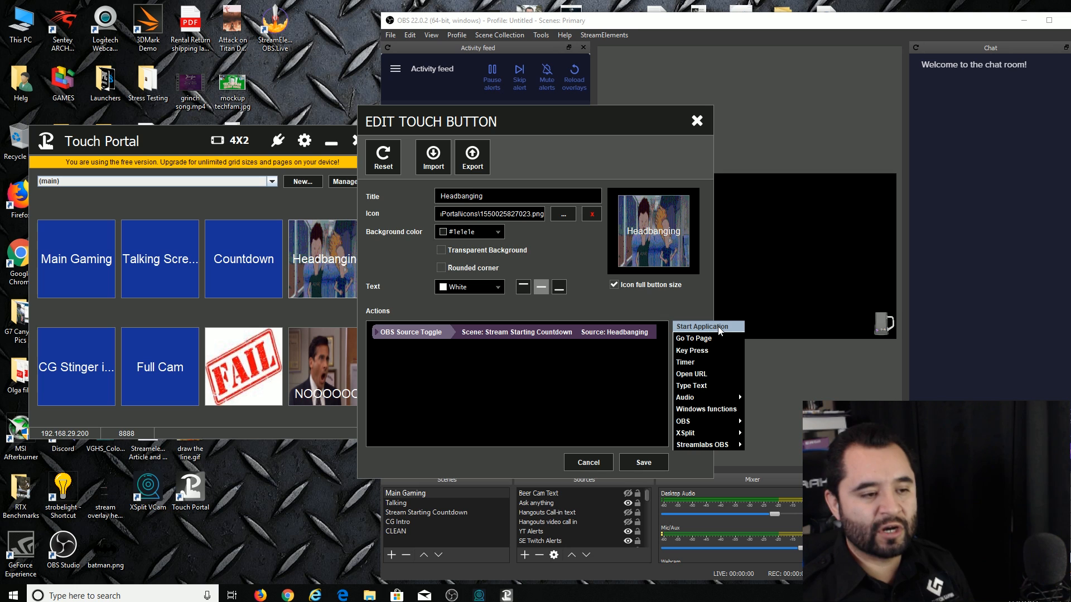
mouse_move(691, 350)
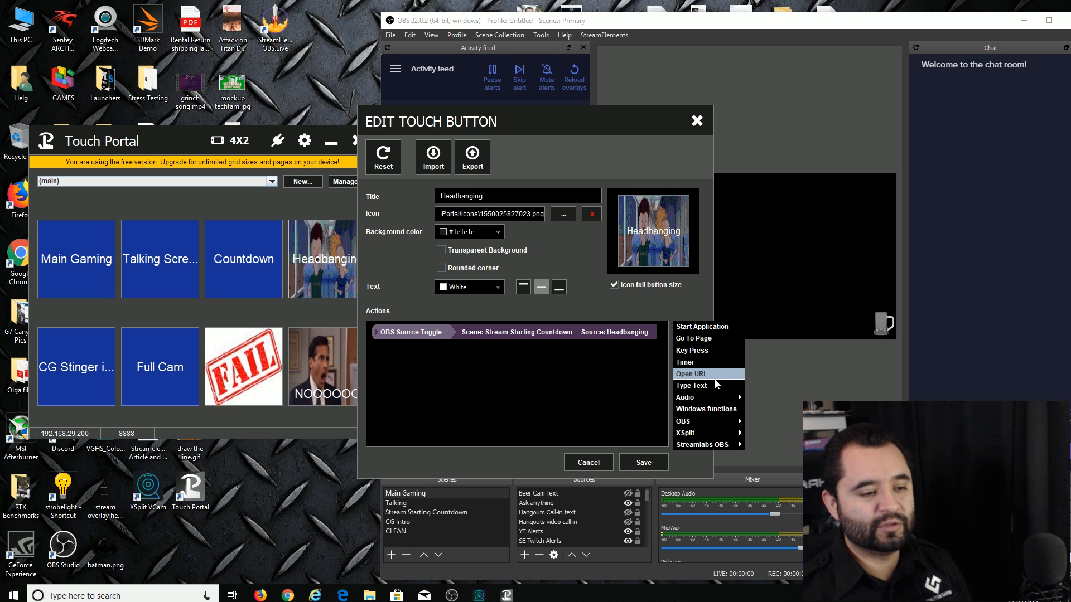
mouse_move(691, 386)
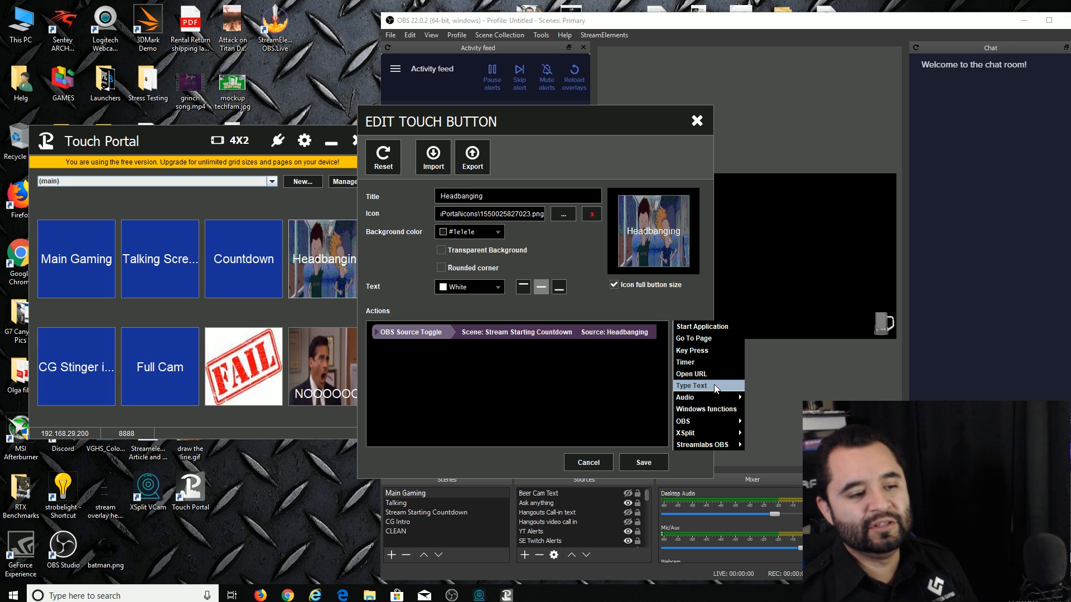
mouse_move(685, 397)
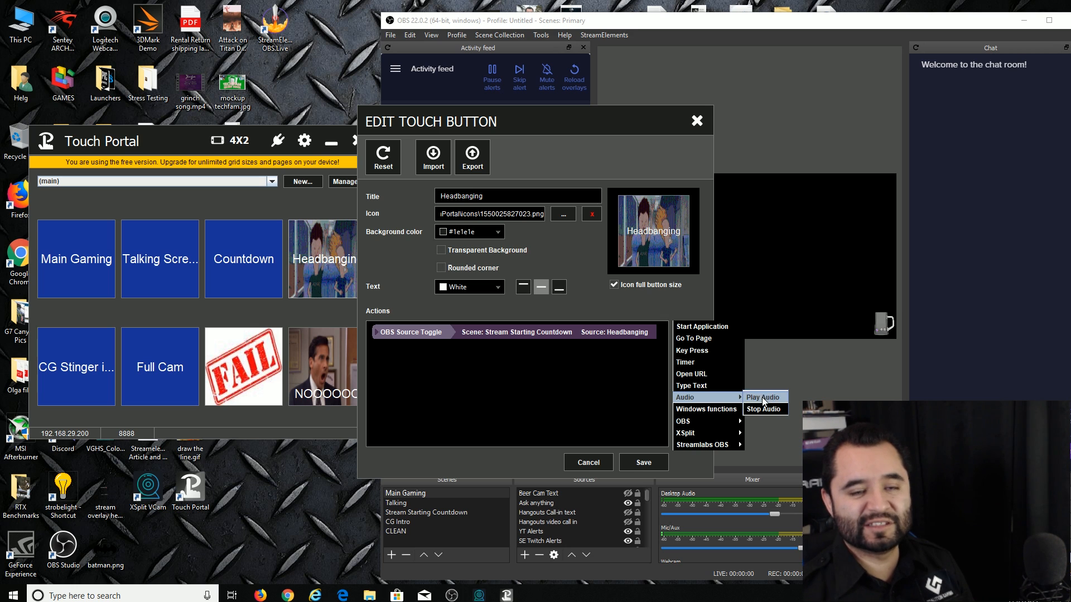
mouse_move(706, 409)
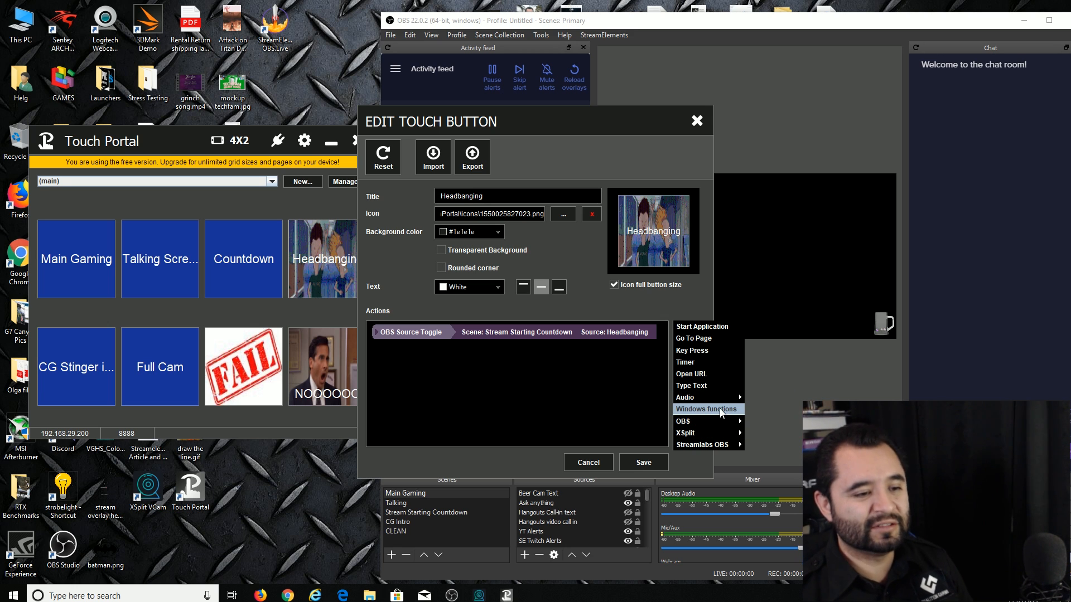
click(707, 409)
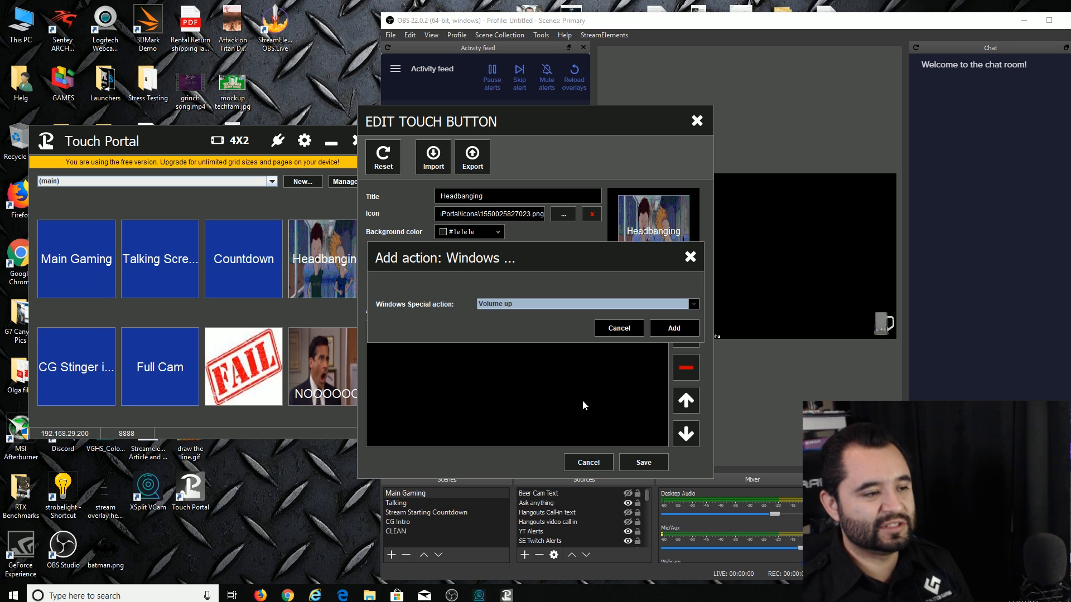
click(584, 304)
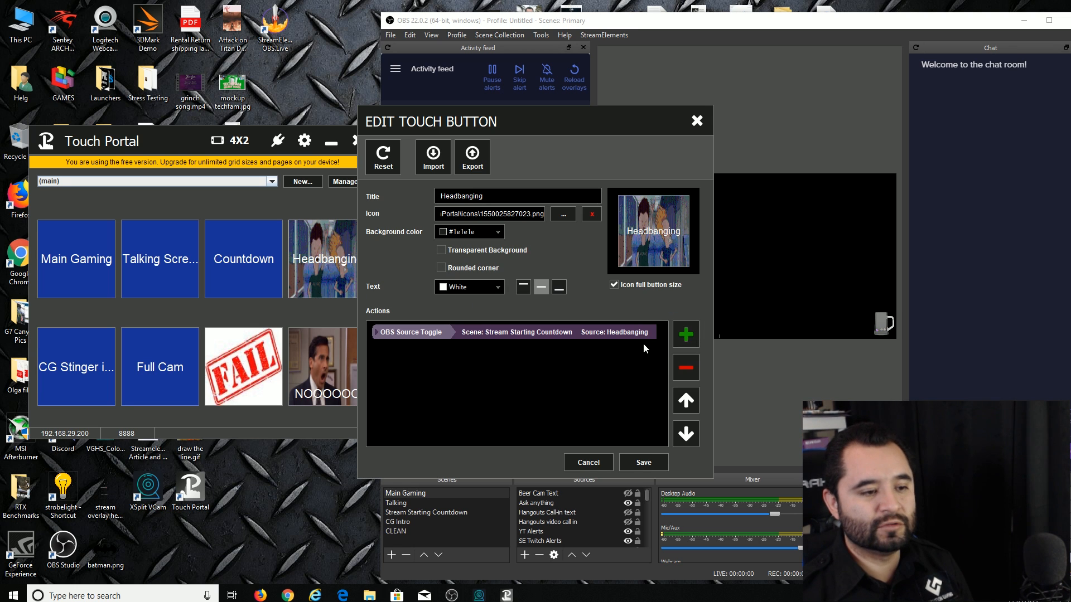
click(685, 334)
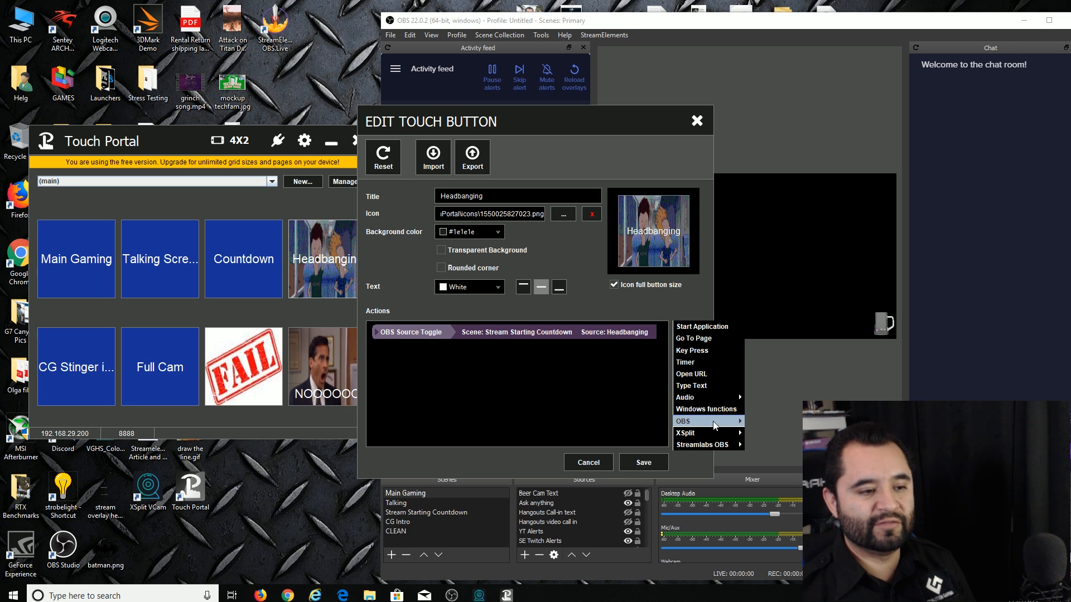
mouse_move(685, 432)
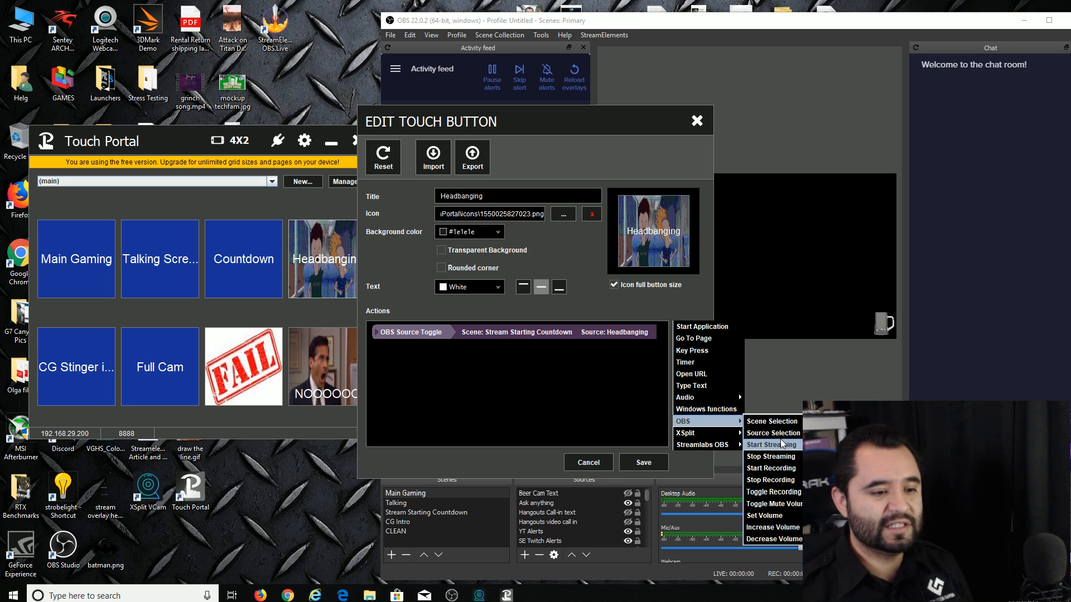
mouse_move(767, 516)
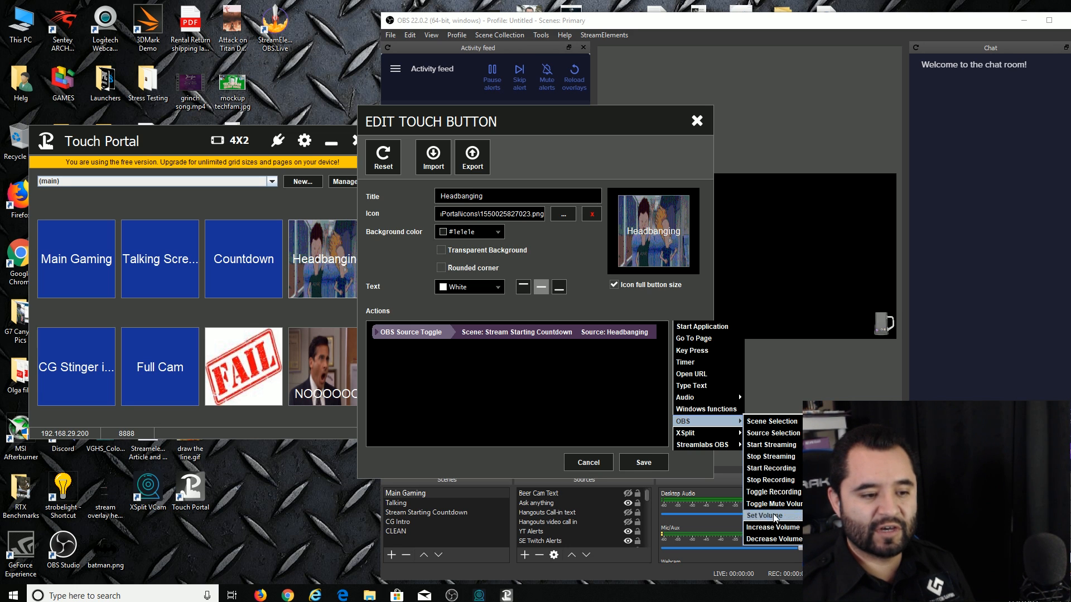
mouse_move(685, 433)
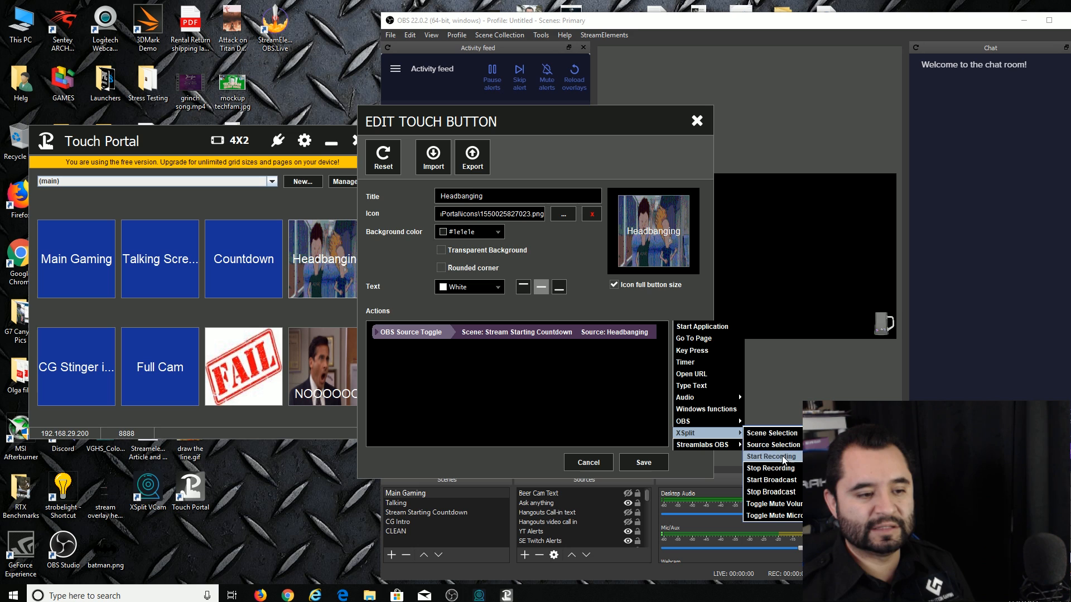
mouse_move(771, 479)
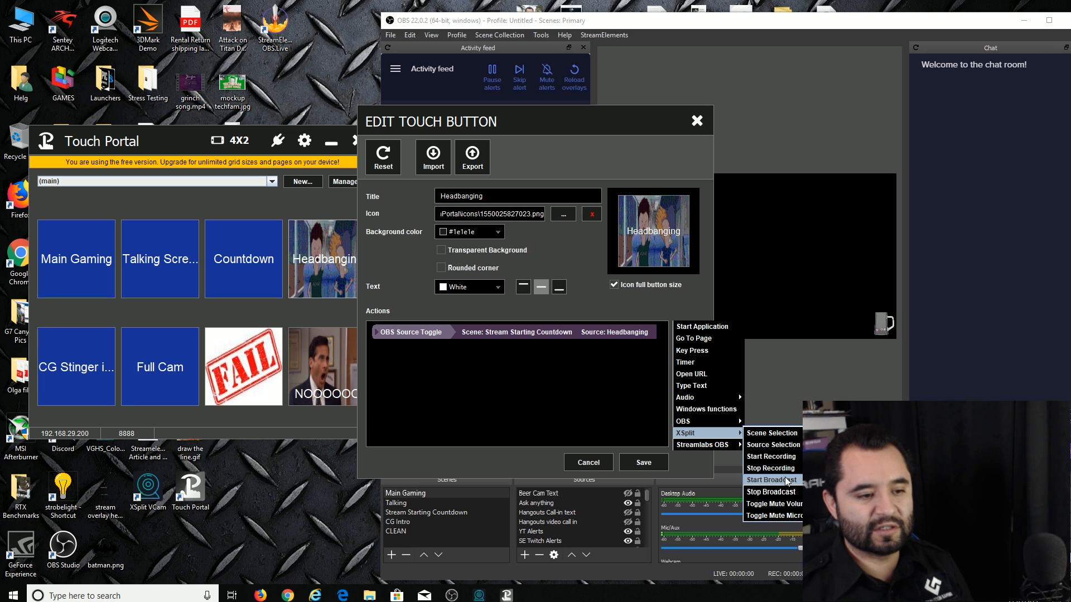
mouse_move(702, 445)
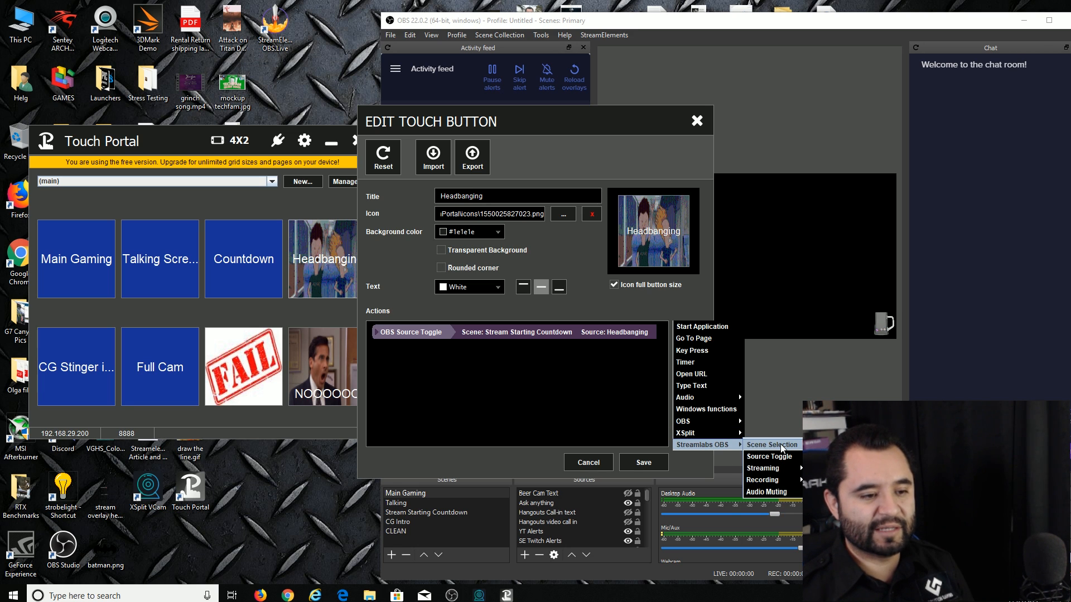
mouse_move(770, 456)
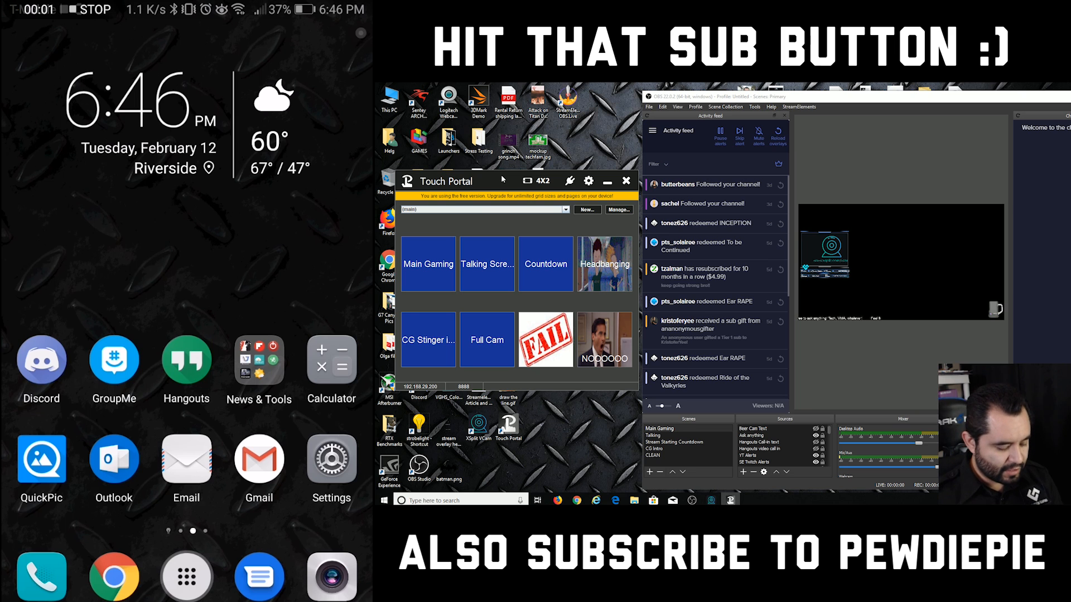
- Search Google Play for 'touch poe', install Touch Portal, and open it
scroll(left, 3)
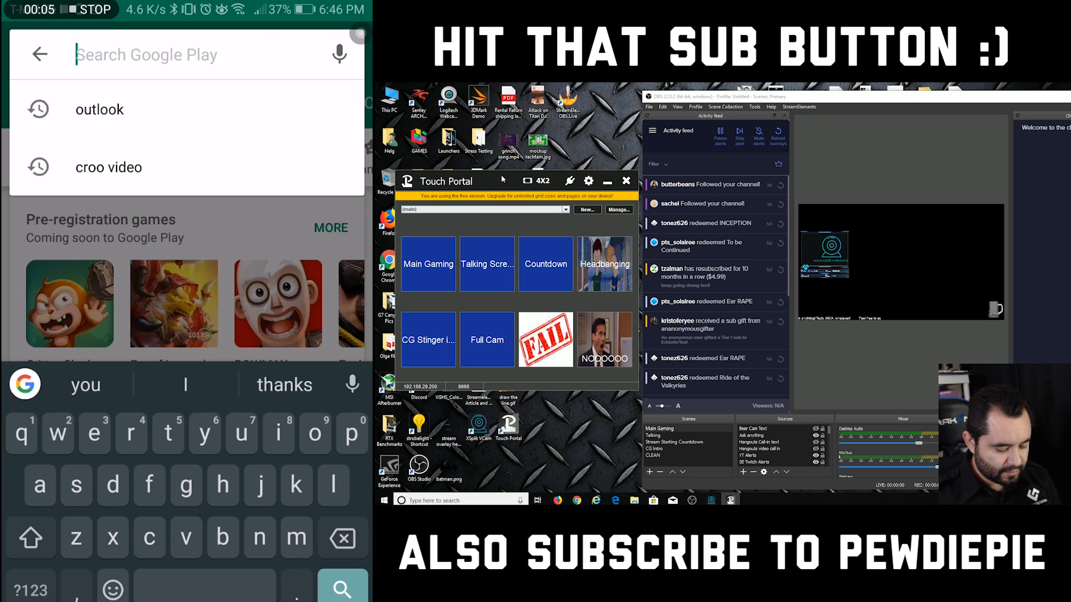
text(touch poe)
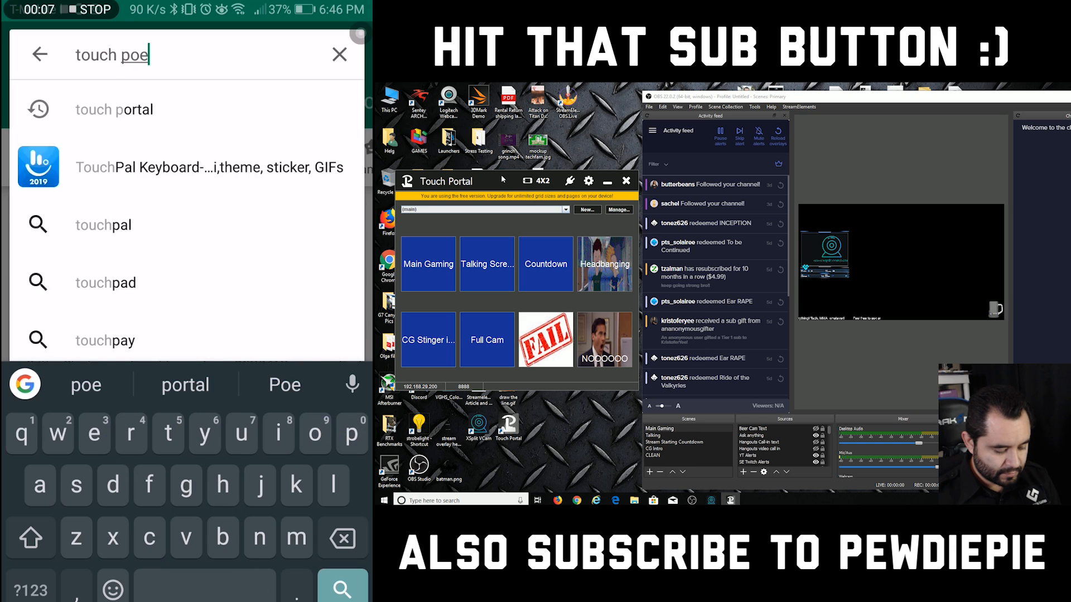
click(114, 110)
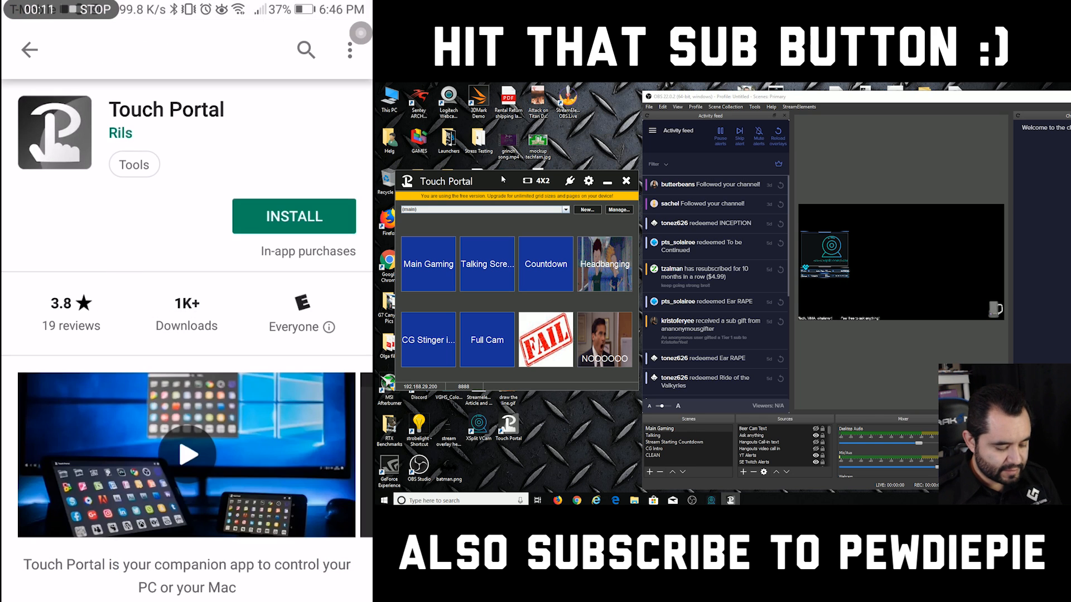
click(294, 217)
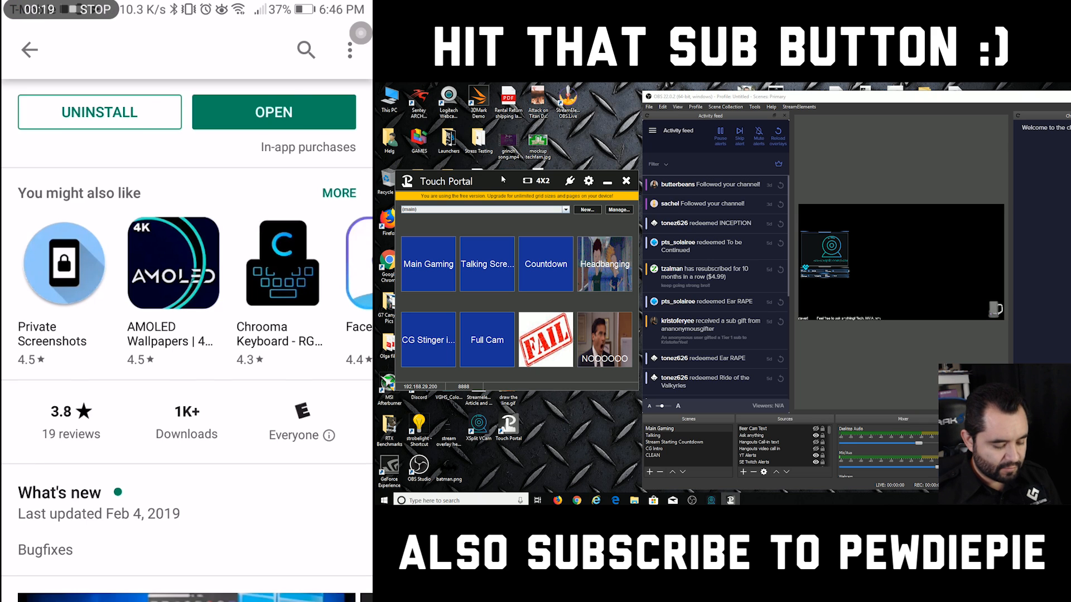
click(273, 112)
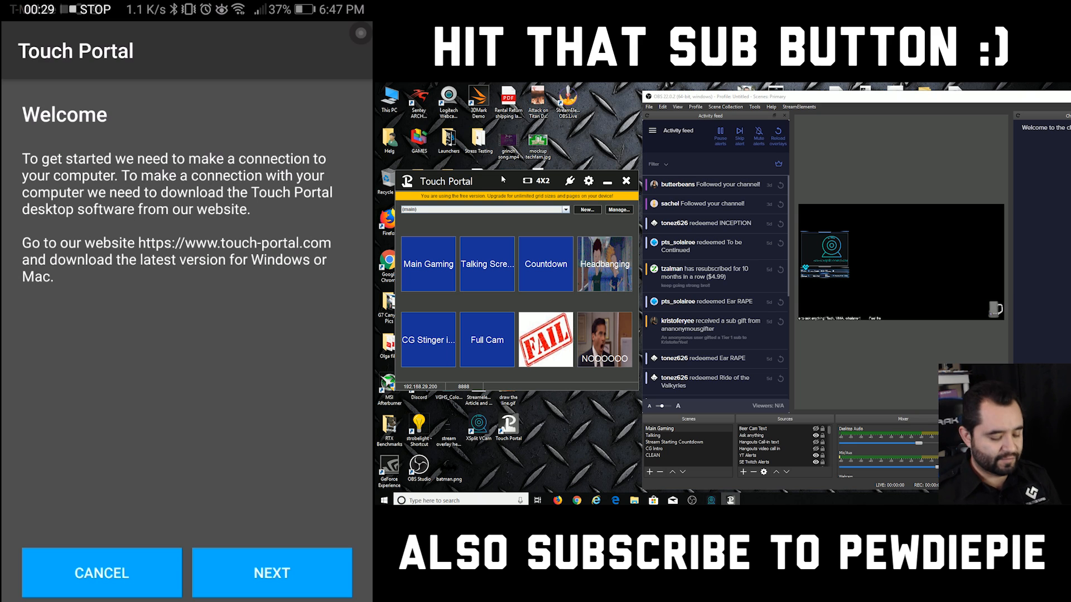
- Continue through setup and dismiss the multiple desktop apps warning
click(271, 573)
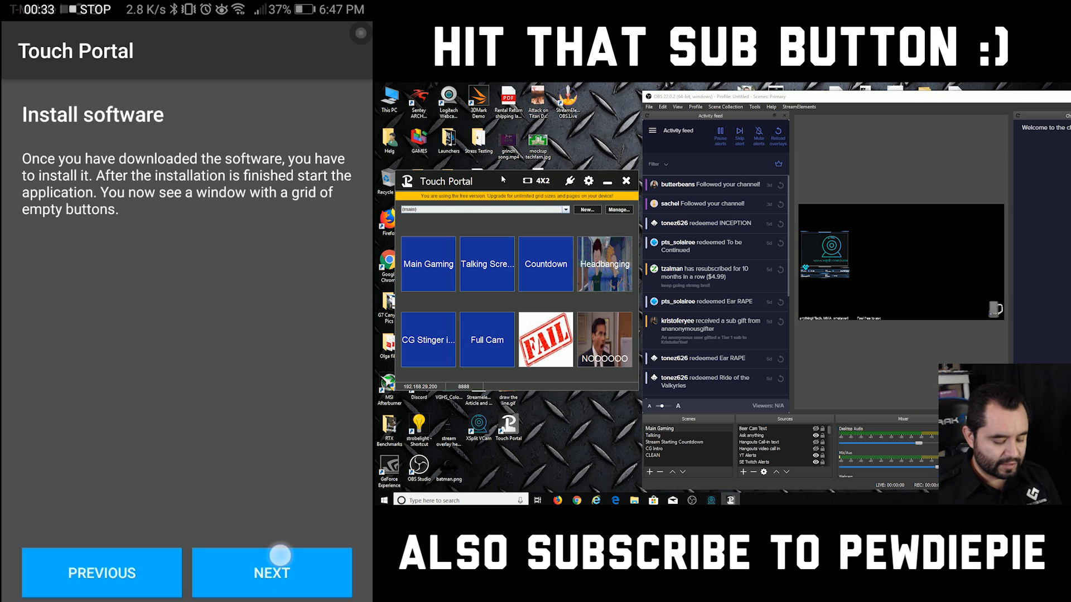
click(272, 573)
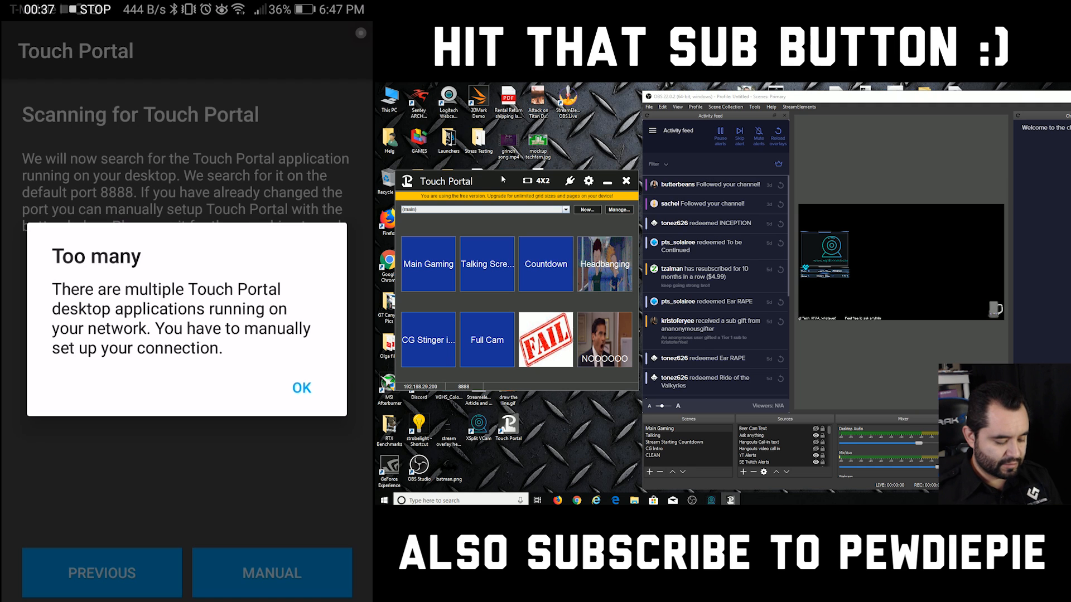
click(301, 388)
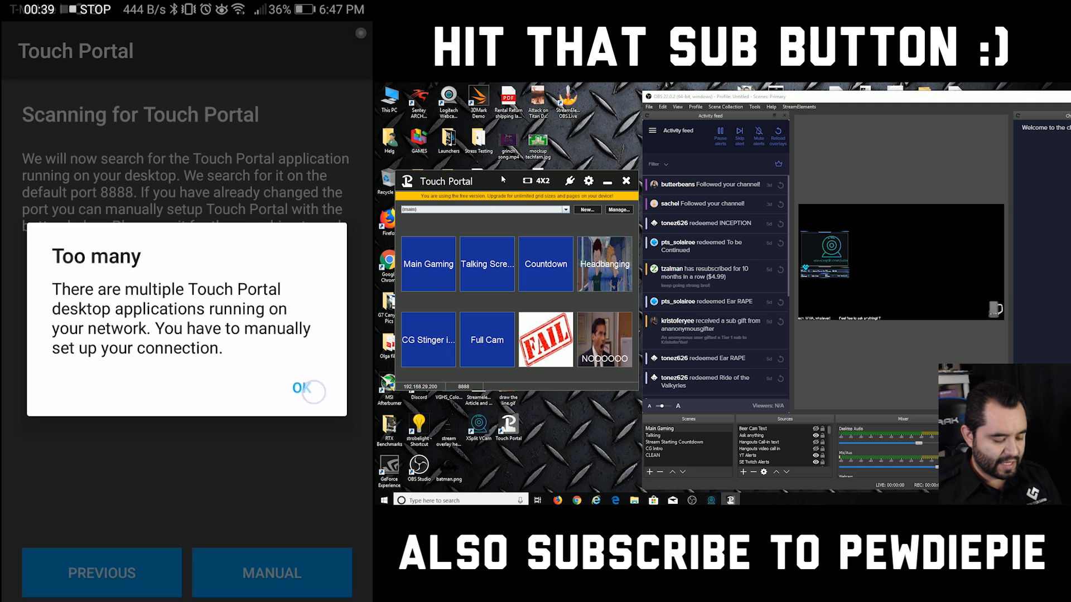
click(300, 389)
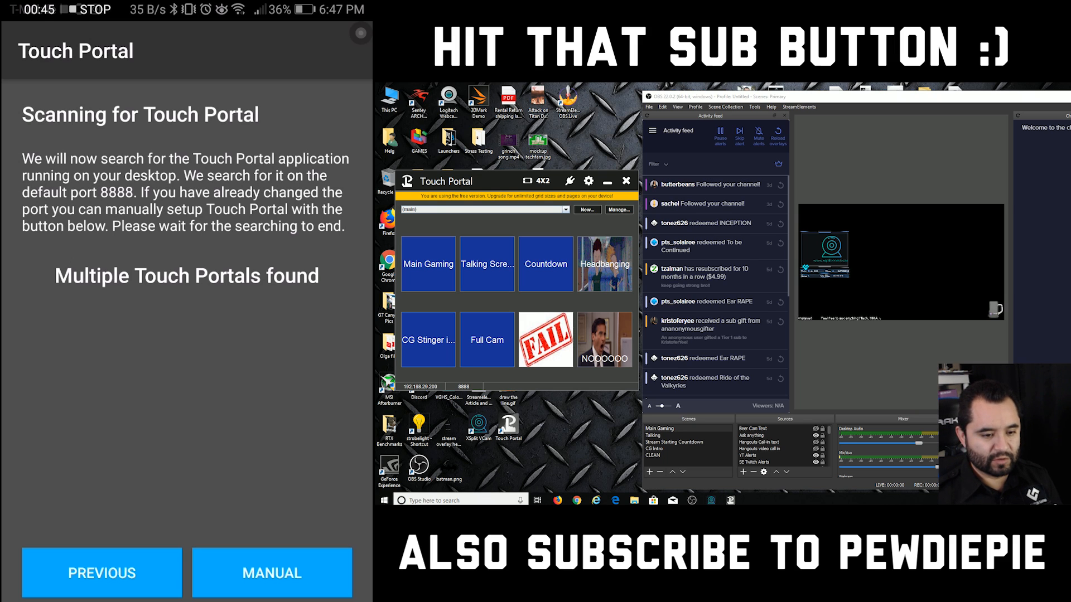
- Connect manually to IP 192.168.29.200 on port 8888
click(271, 572)
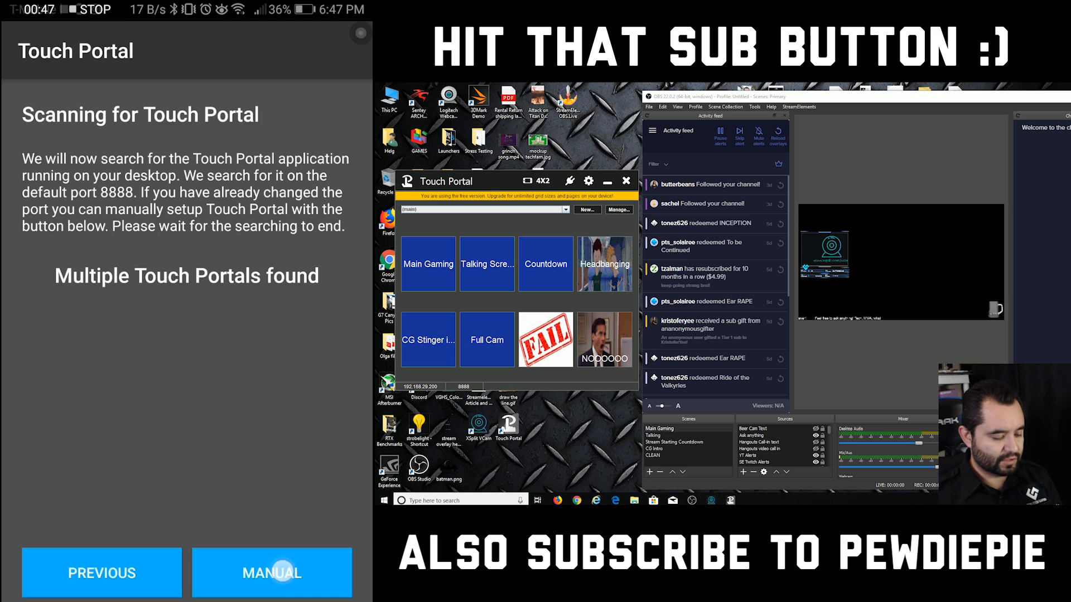
click(271, 573)
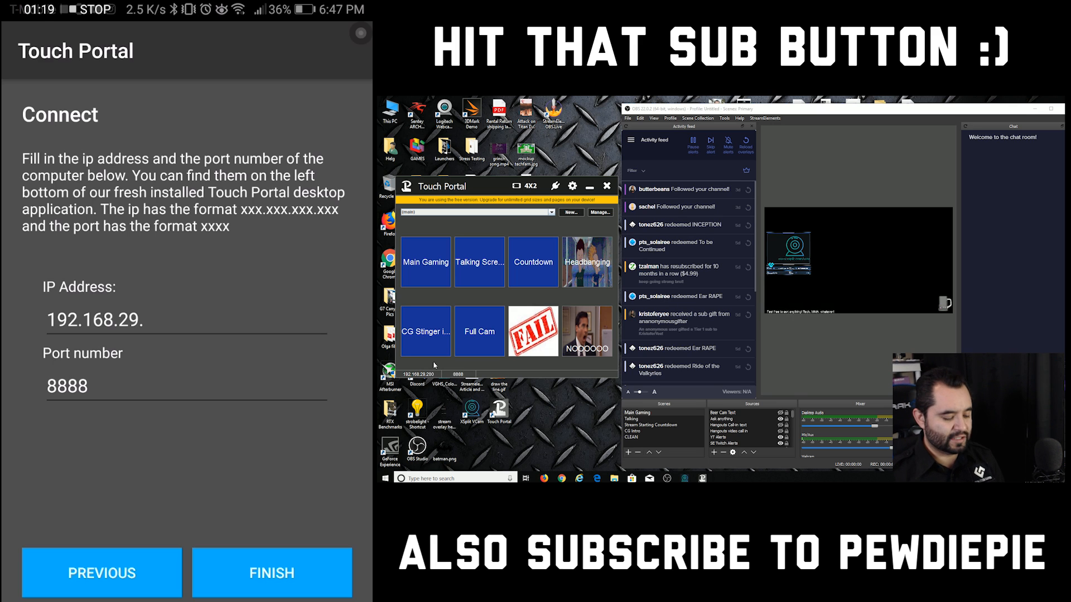
text(200)
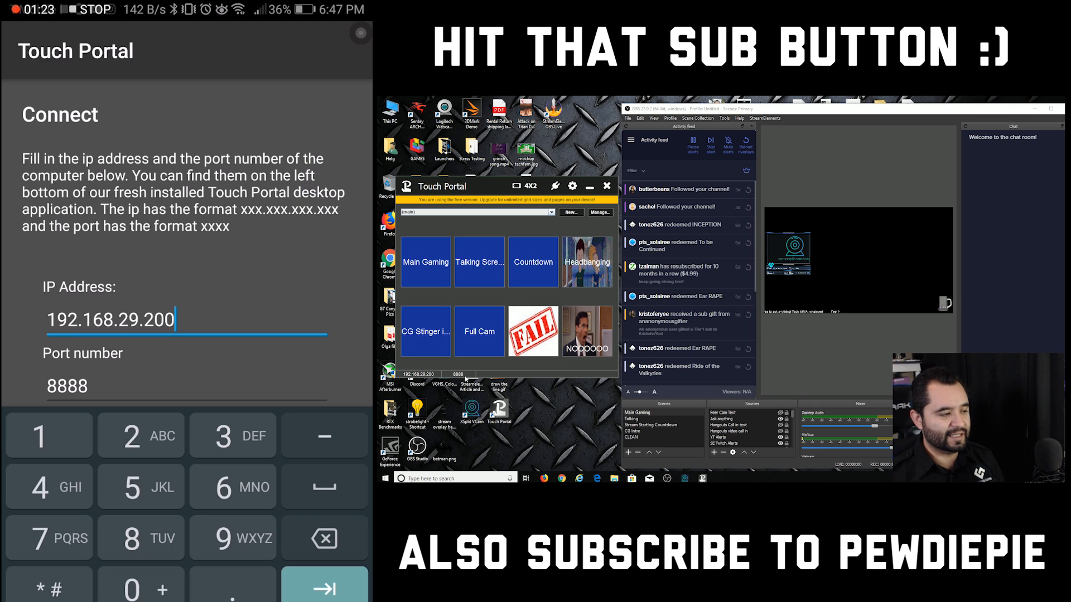
click(323, 586)
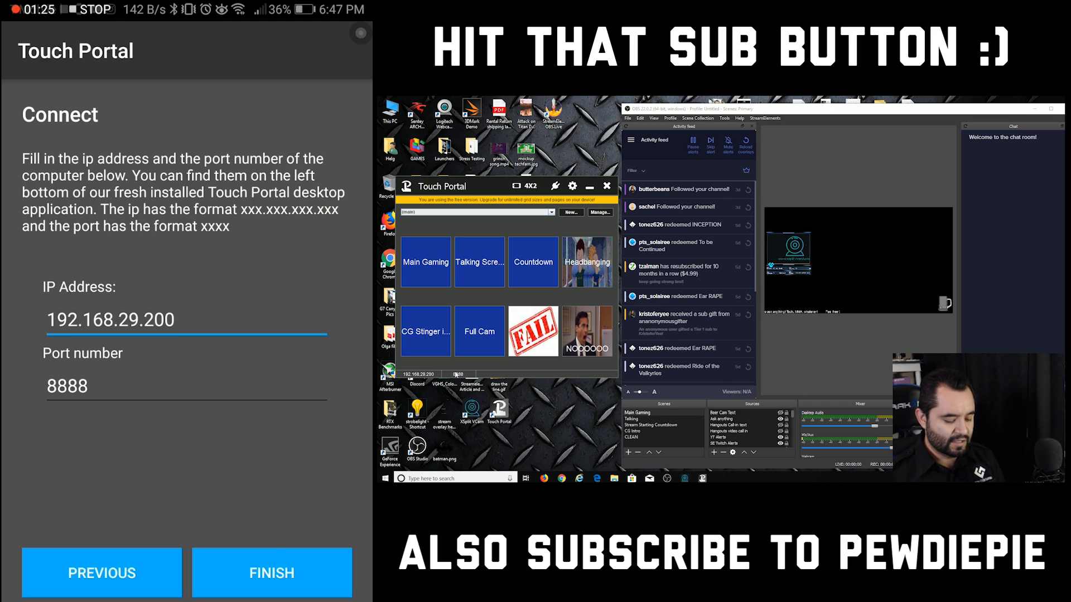
click(271, 573)
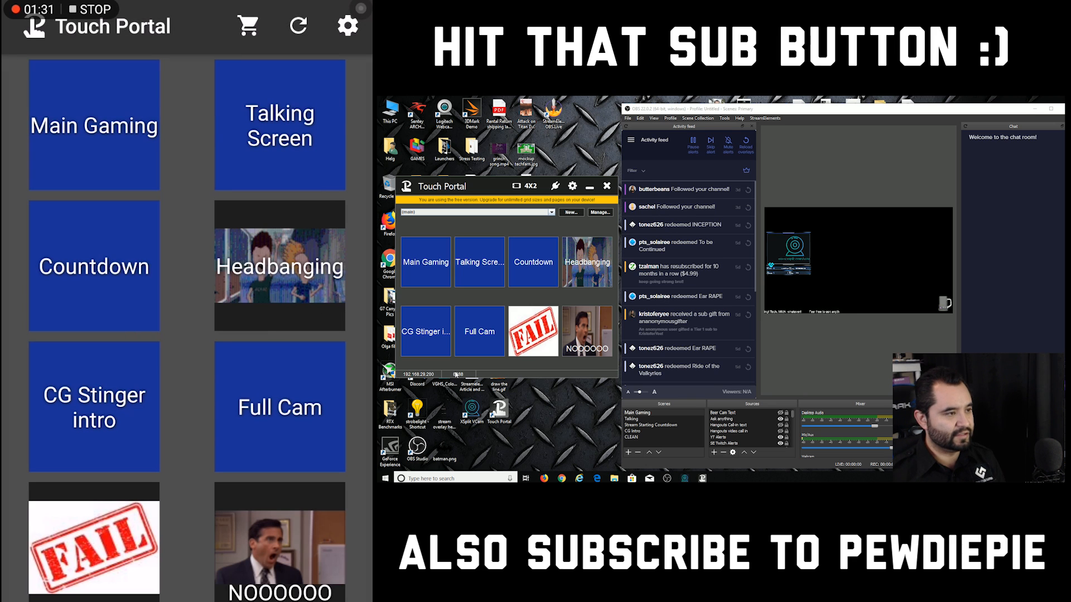
- From the phone, switch OBS to the countdown scene and show the Headbanging clip
click(298, 27)
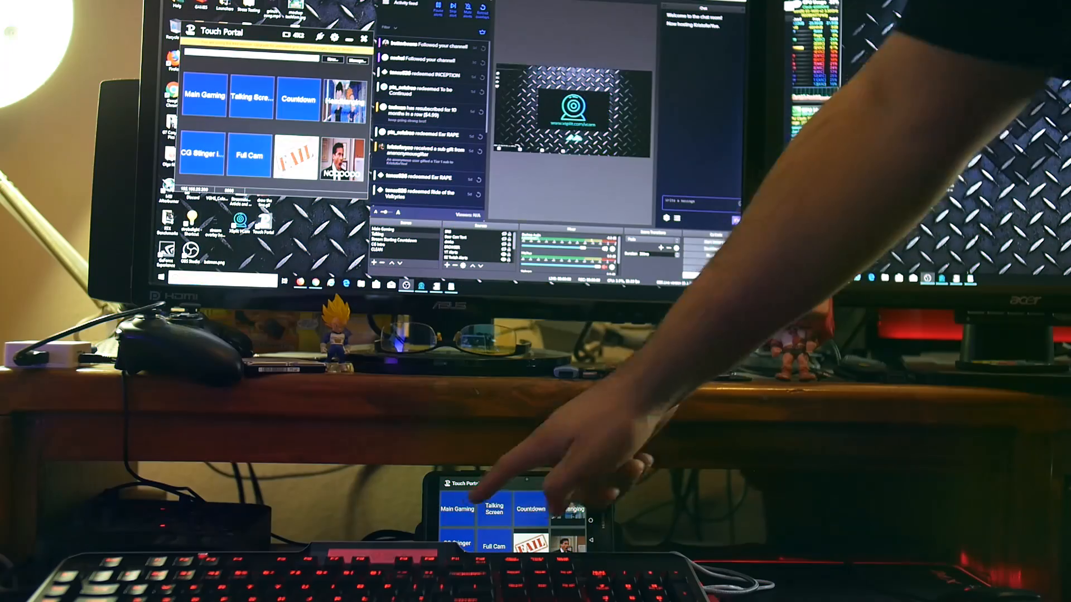
click(493, 508)
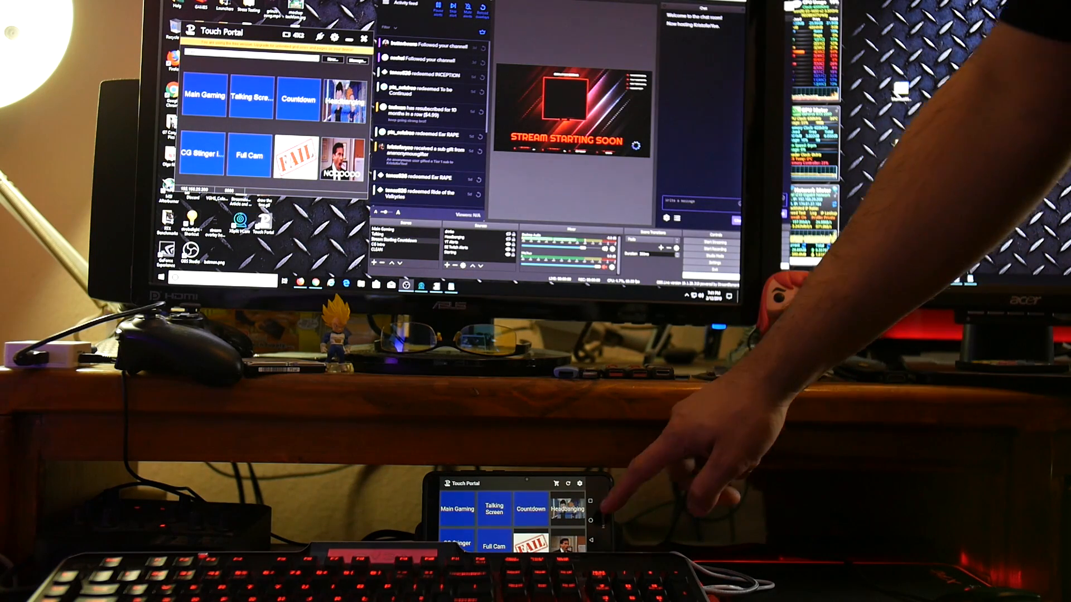
click(574, 511)
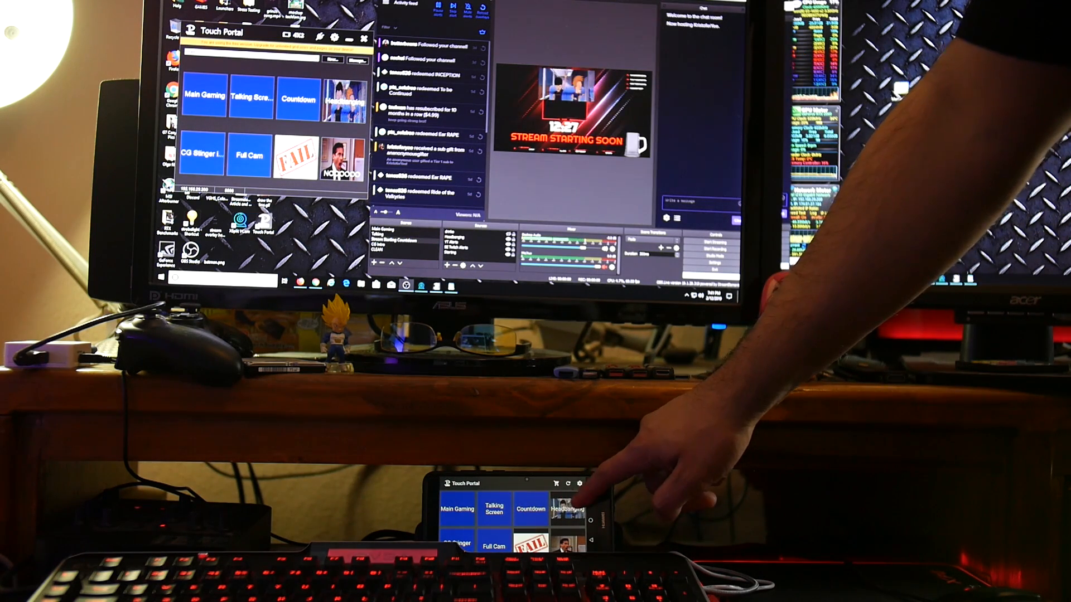